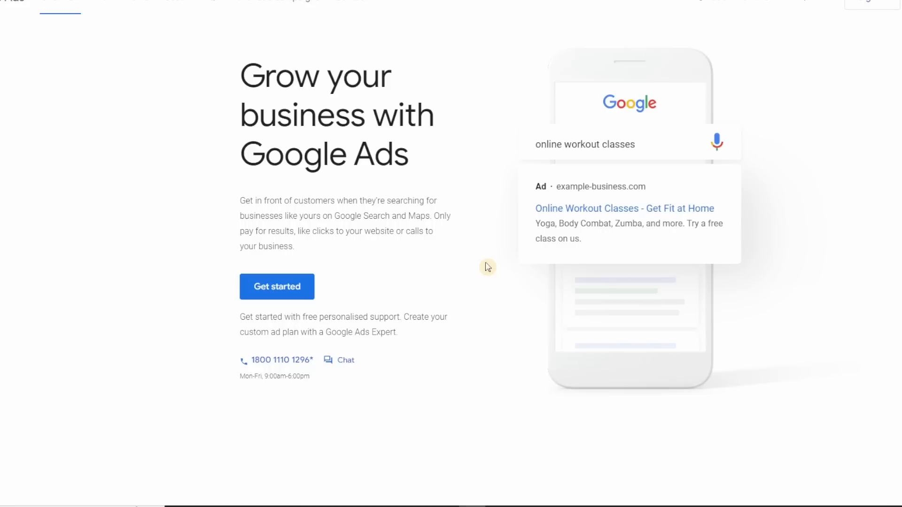
mouse_move(464, 290)
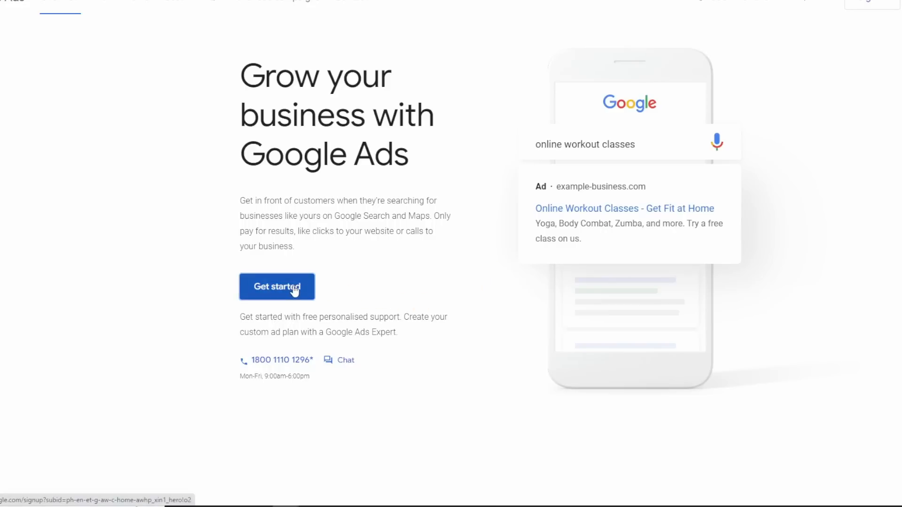
Create a new Google Ads account without a campaign, confirm Philippine billing settings, and open its overview
click(277, 287)
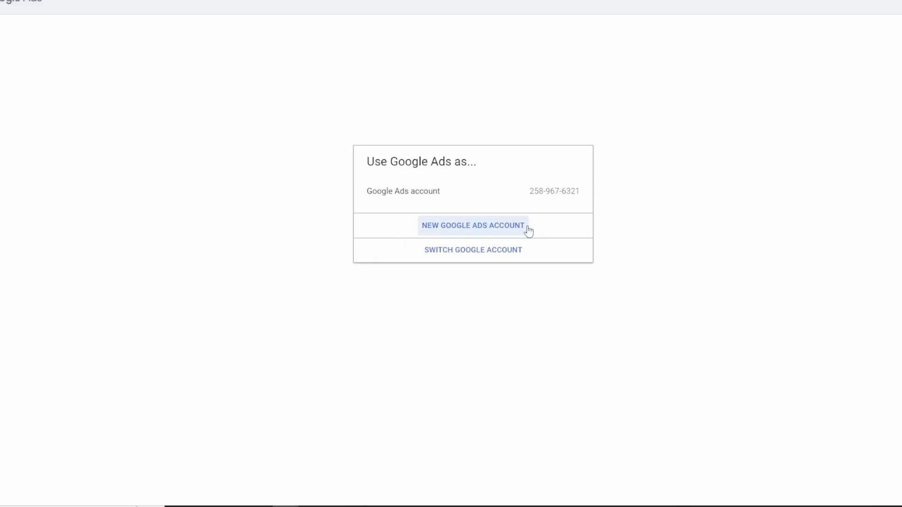
click(473, 225)
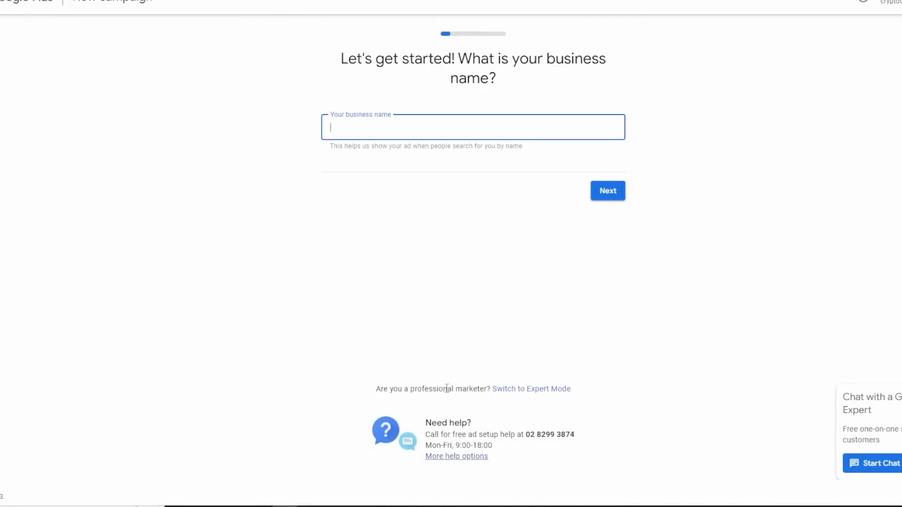
mouse_move(533, 401)
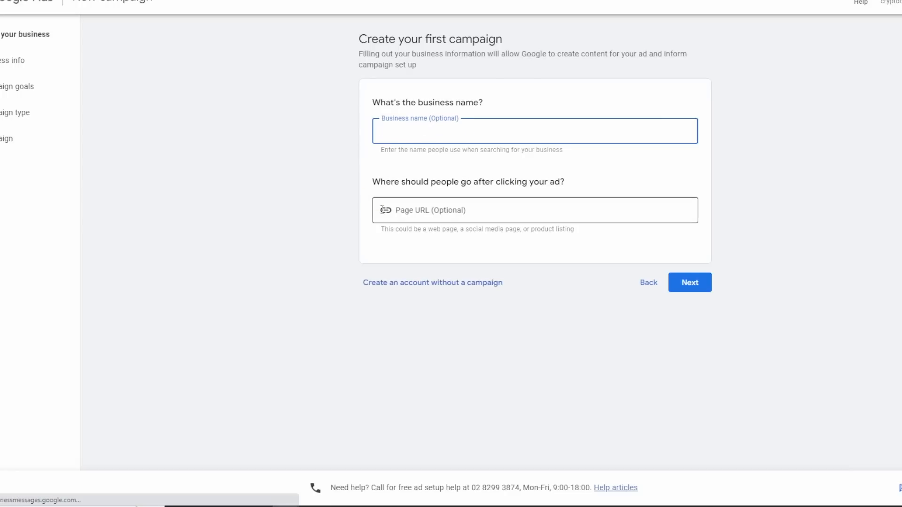
mouse_move(357, 312)
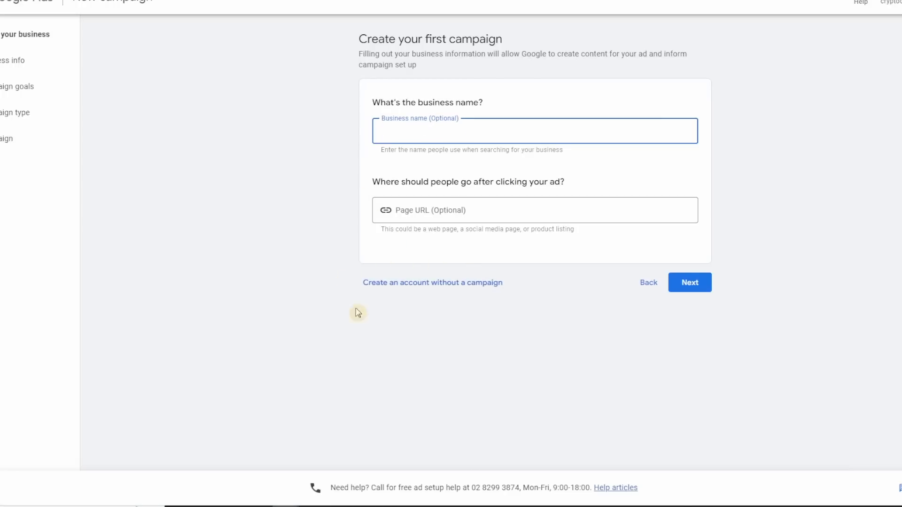
click(690, 282)
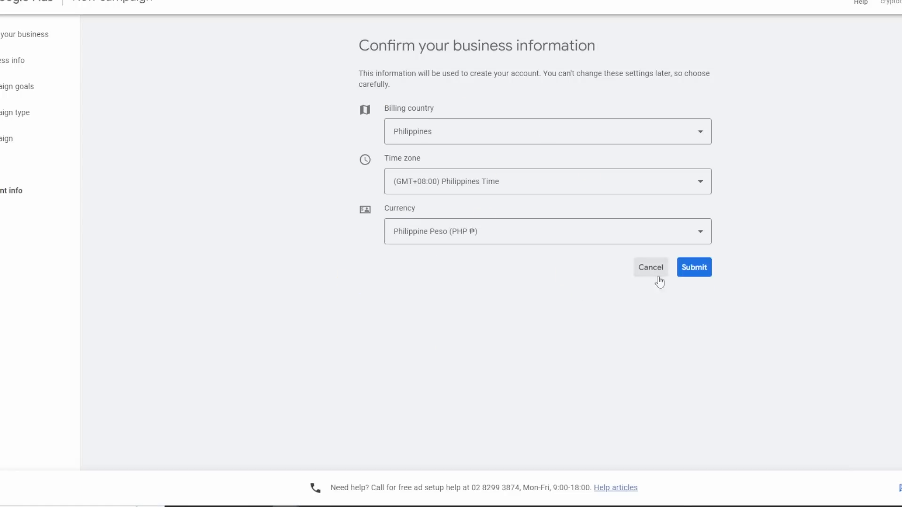
click(694, 267)
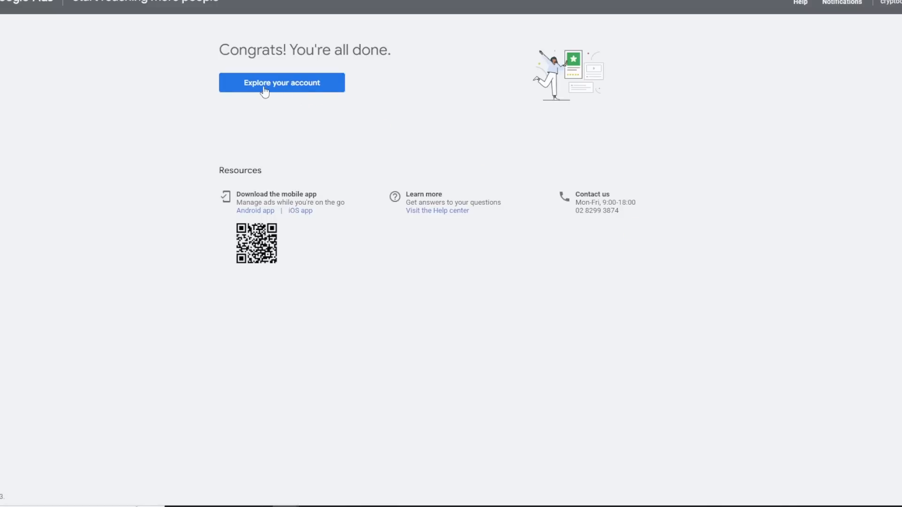
click(281, 82)
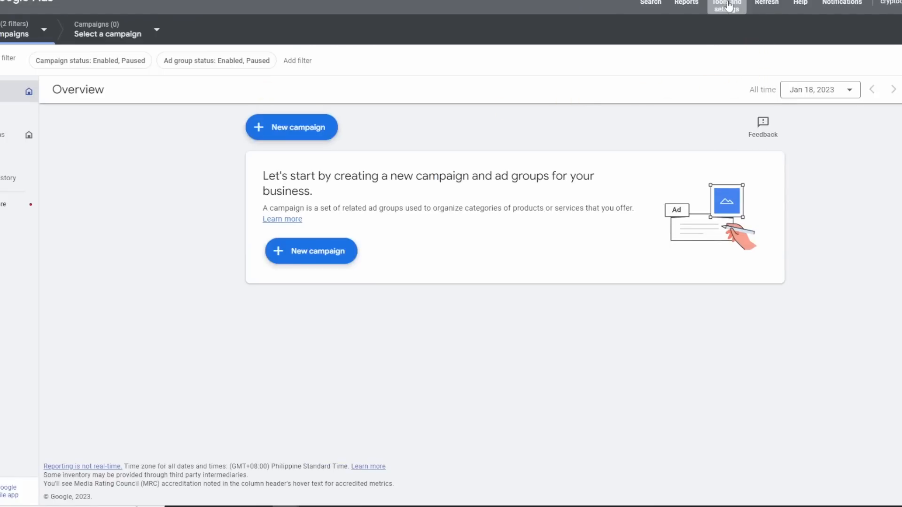
Open Keyword Planner's Discover new keywords and enter the keyword 'T-shirt about'
click(727, 6)
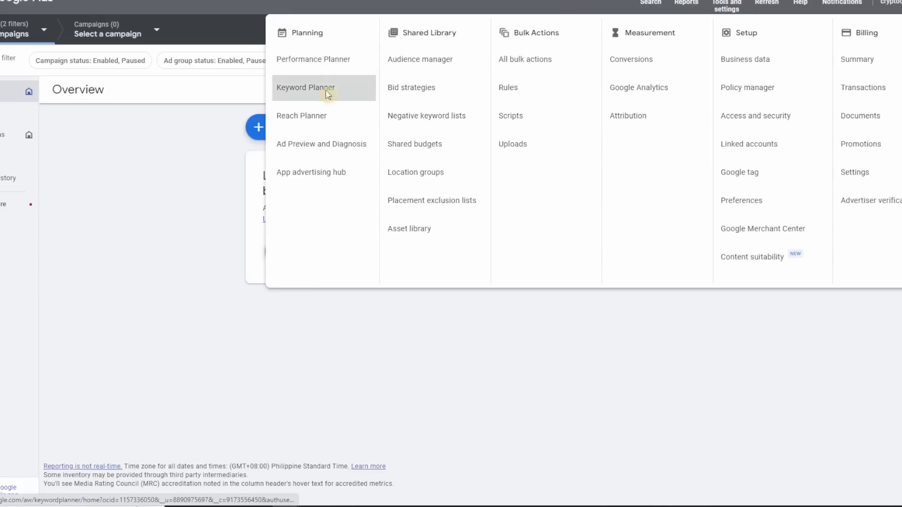
click(306, 88)
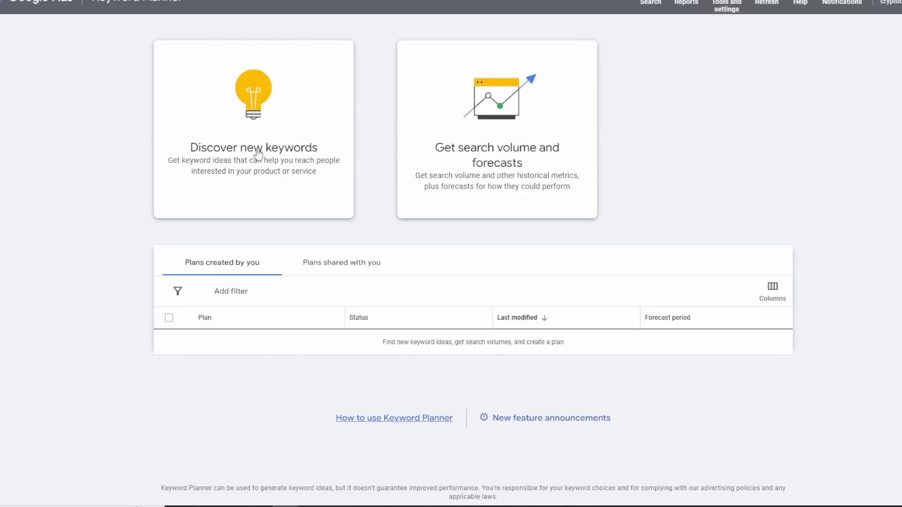
click(253, 130)
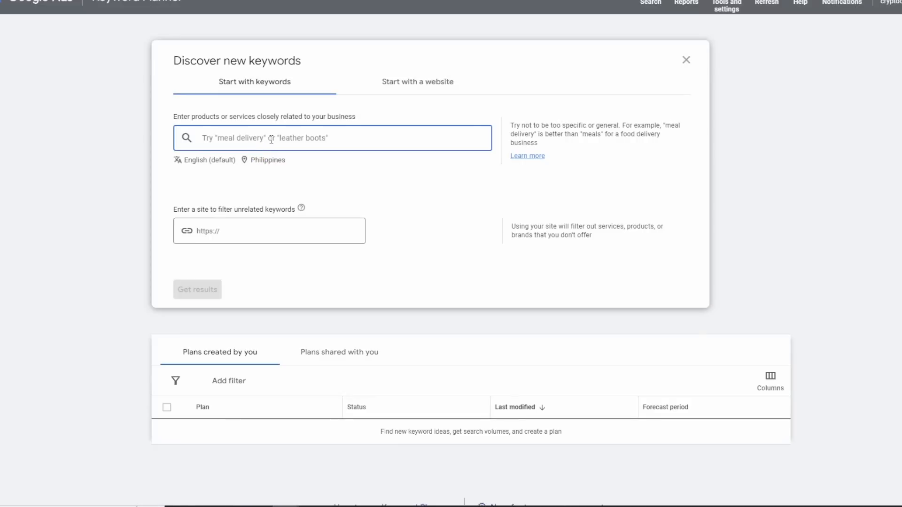
text(T)
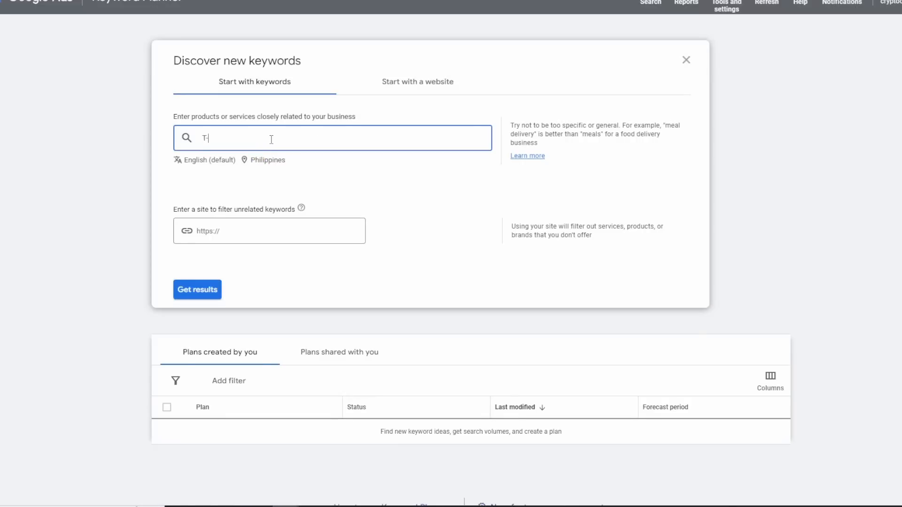
text(-shirt about)
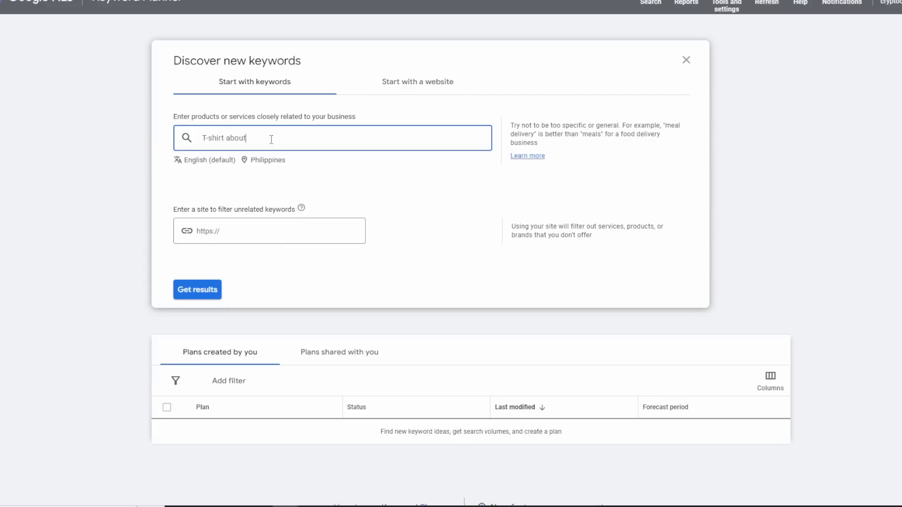
mouse_move(264, 179)
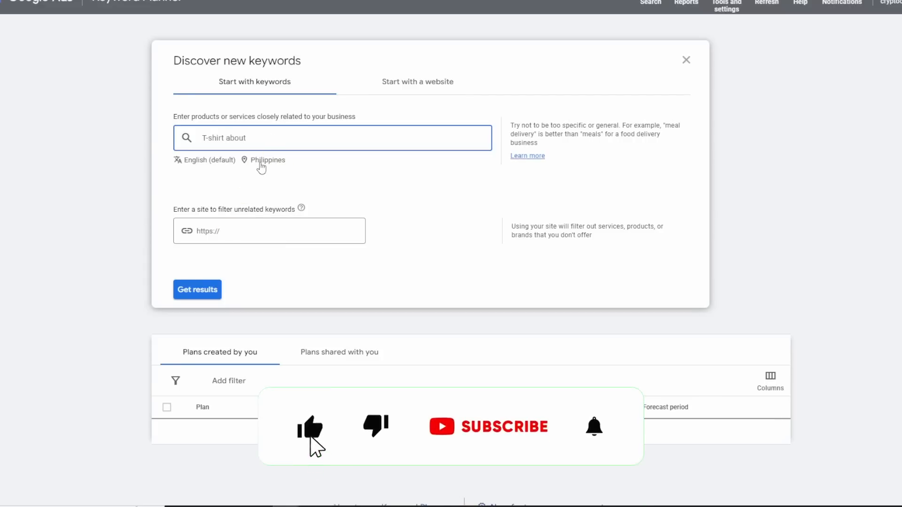
Target the keyword search to the United States, Canada and Australia
click(267, 160)
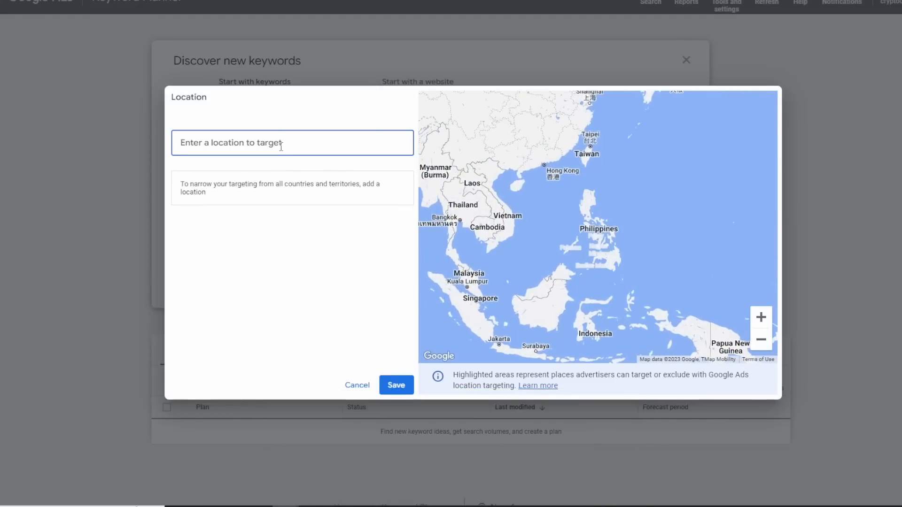
text(Unit)
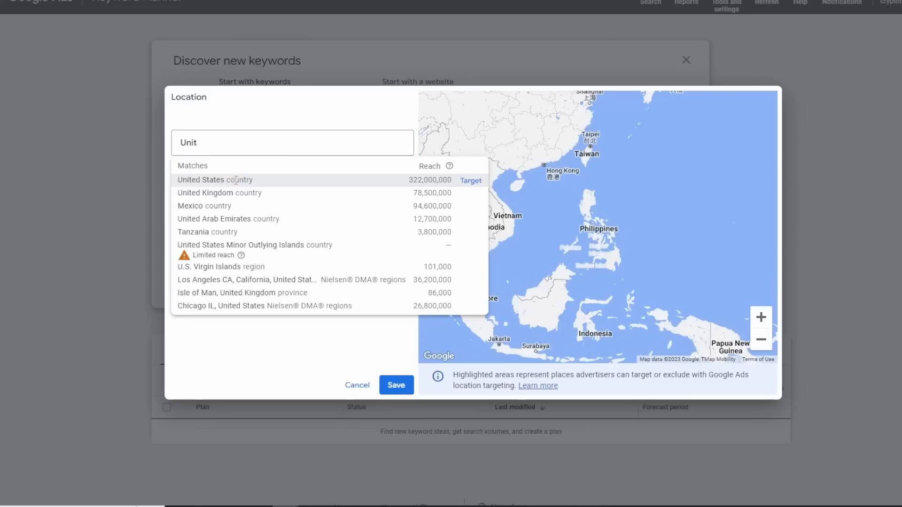
text(canad)
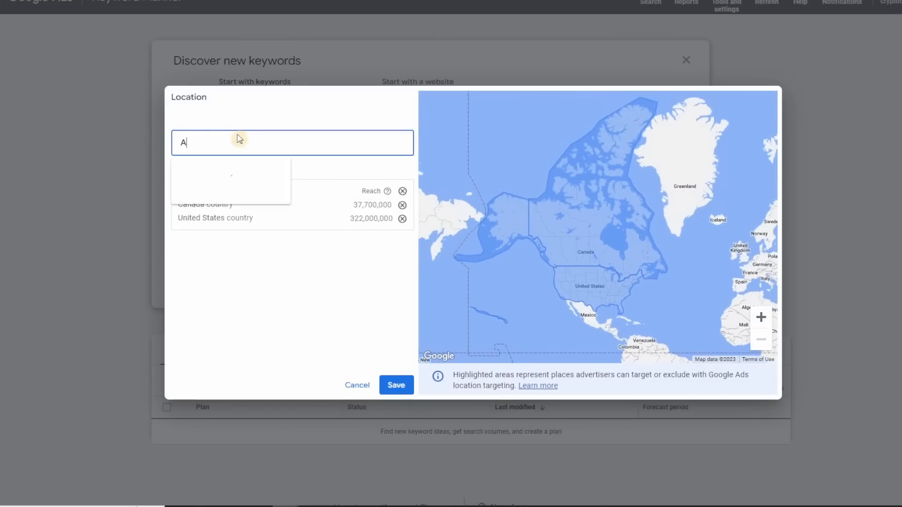
text(us)
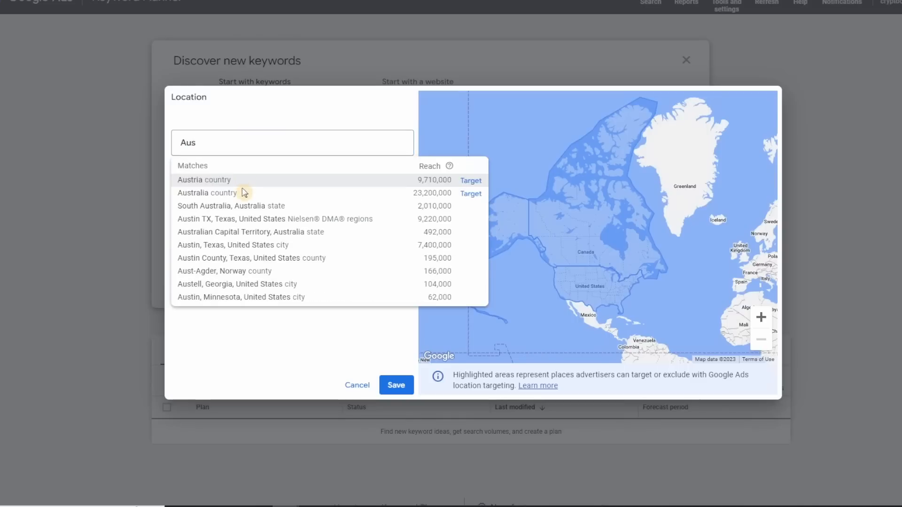
click(470, 193)
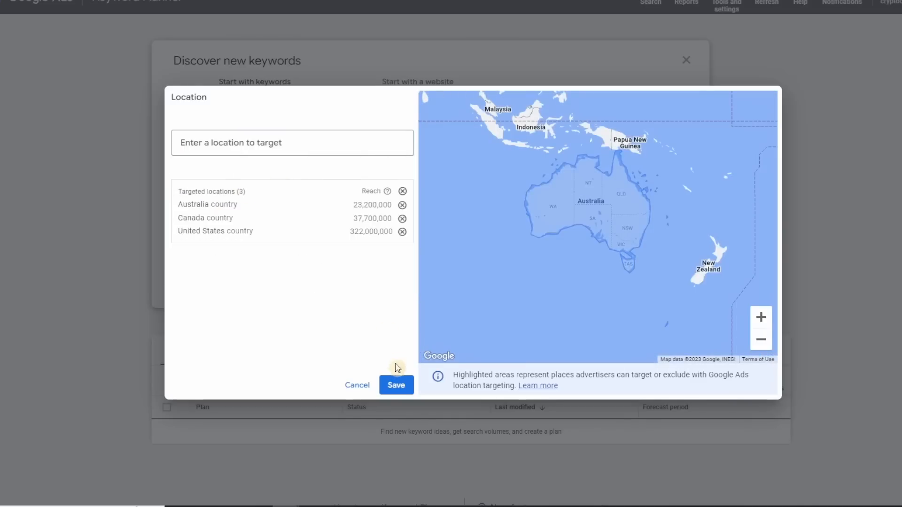
click(396, 385)
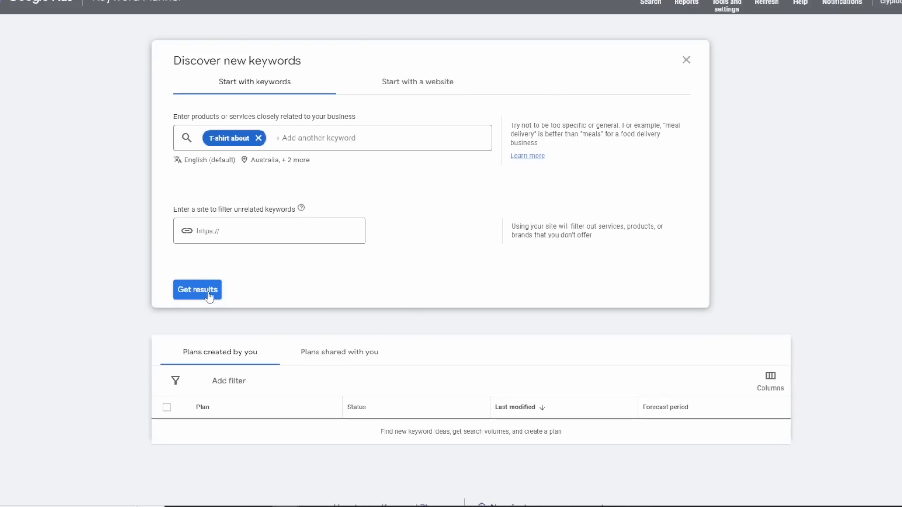
Get the 187 keyword ideas for 'T-shirt about' and sort them by average monthly searches
click(197, 289)
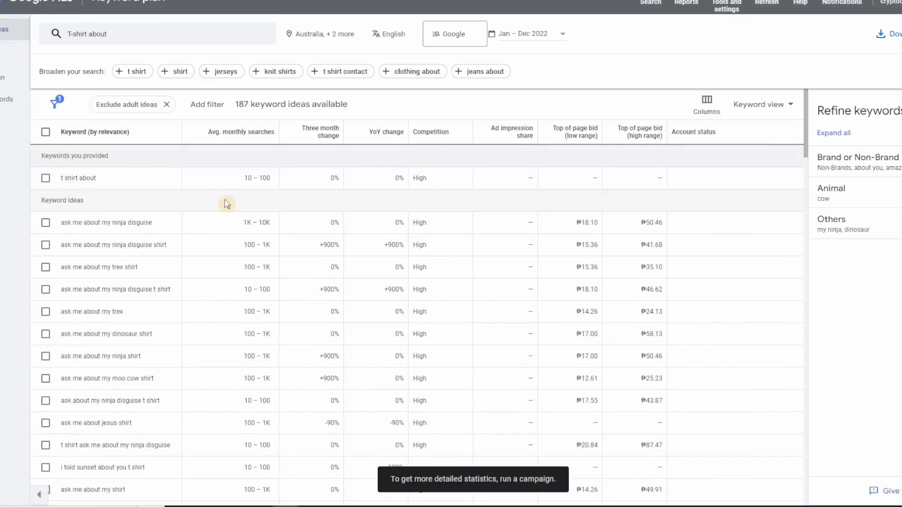
click(242, 132)
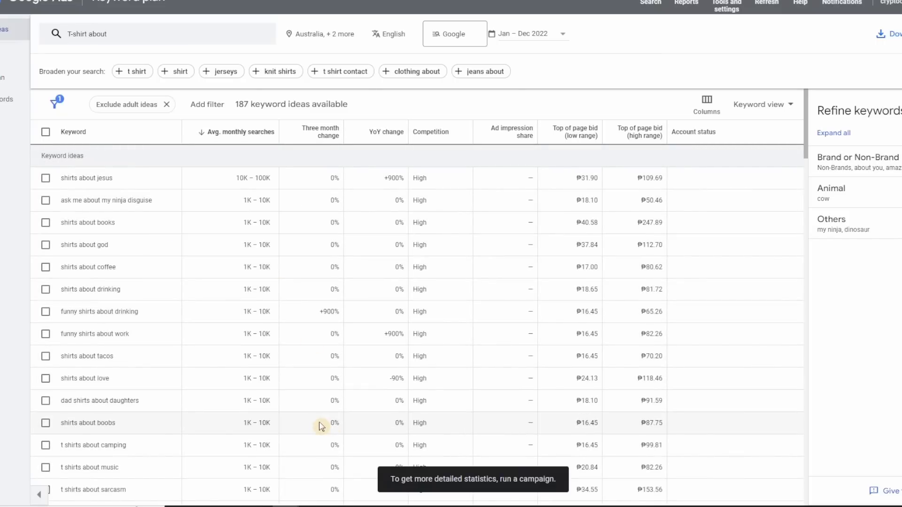
mouse_move(252, 264)
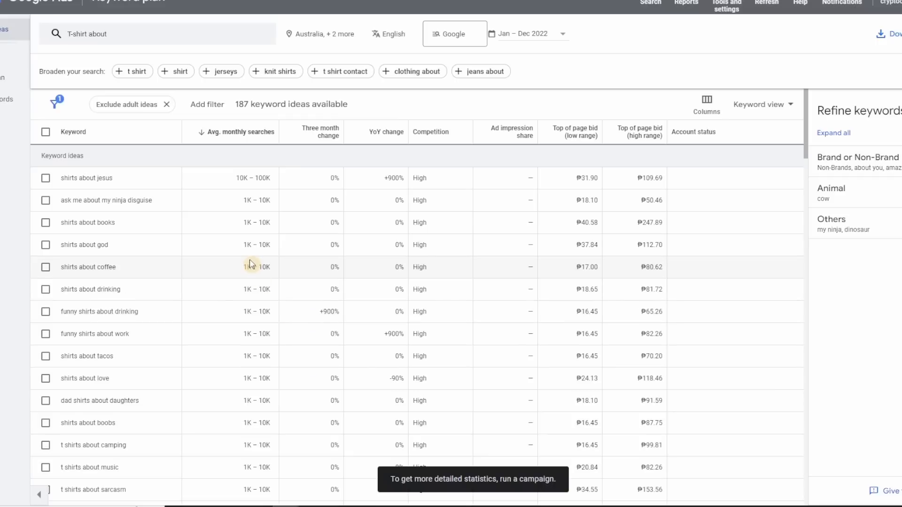
mouse_move(73, 196)
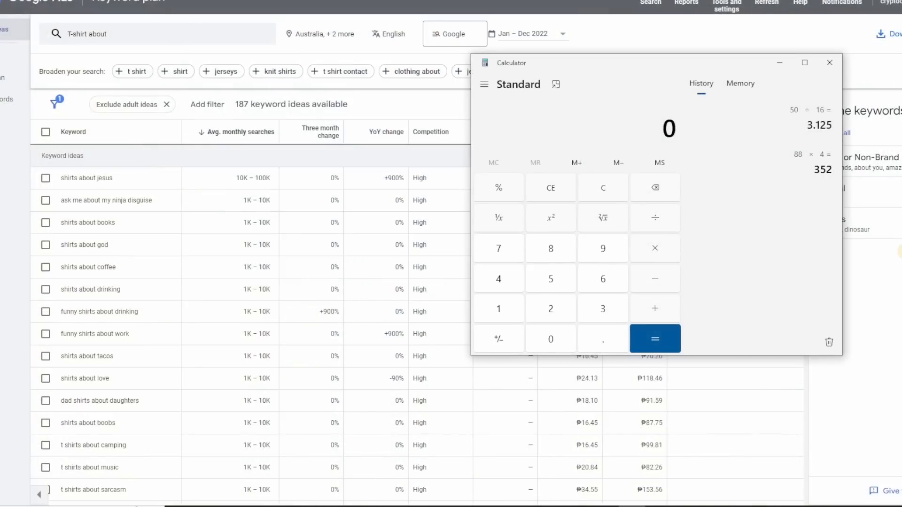
Close Calculator to move on to ChatGPT
click(828, 62)
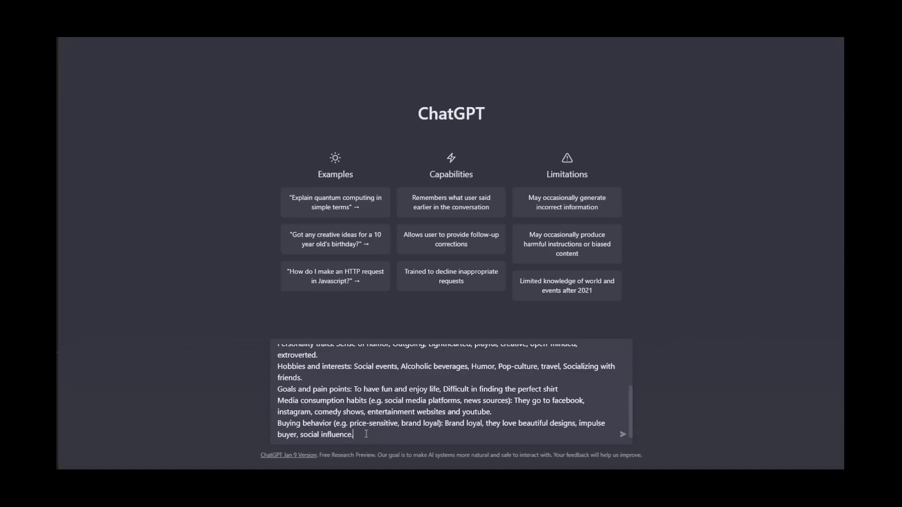
Ask ChatGPT to 'Create a persona for this buyer'
text(Create a persona for this b)
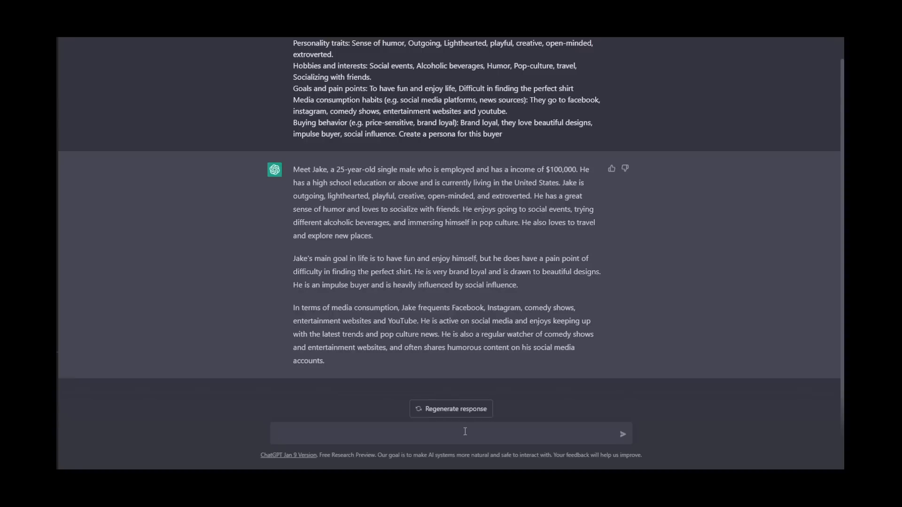
Ask ChatGPT to 'create a list of "sayings"' for the Jake persona
text(create a "say)
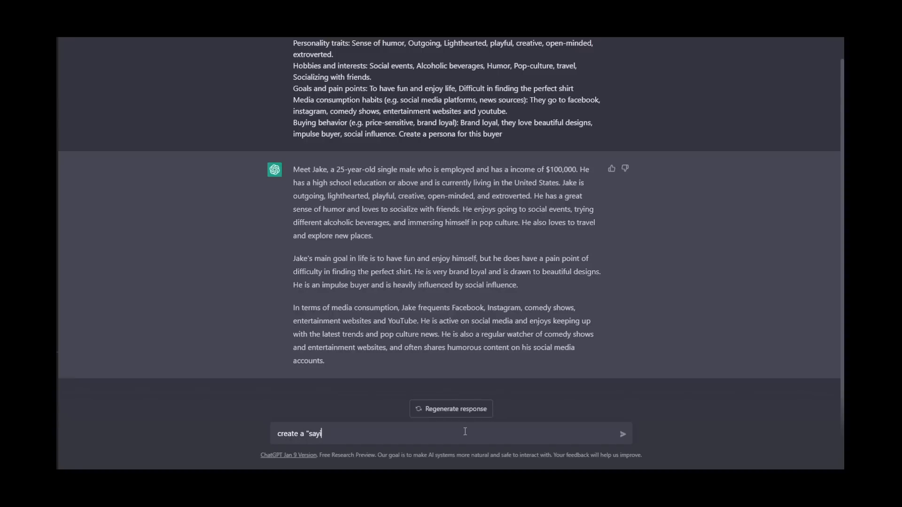
key(Backspace)
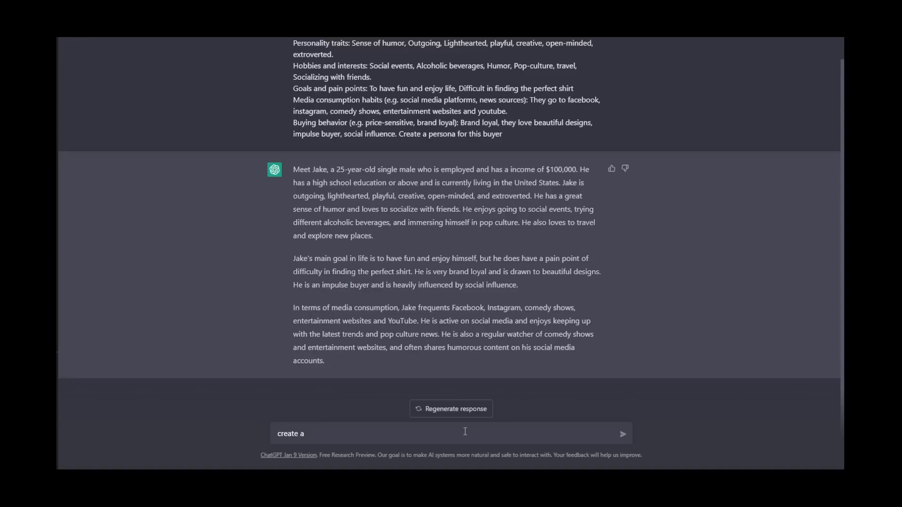
text(k)
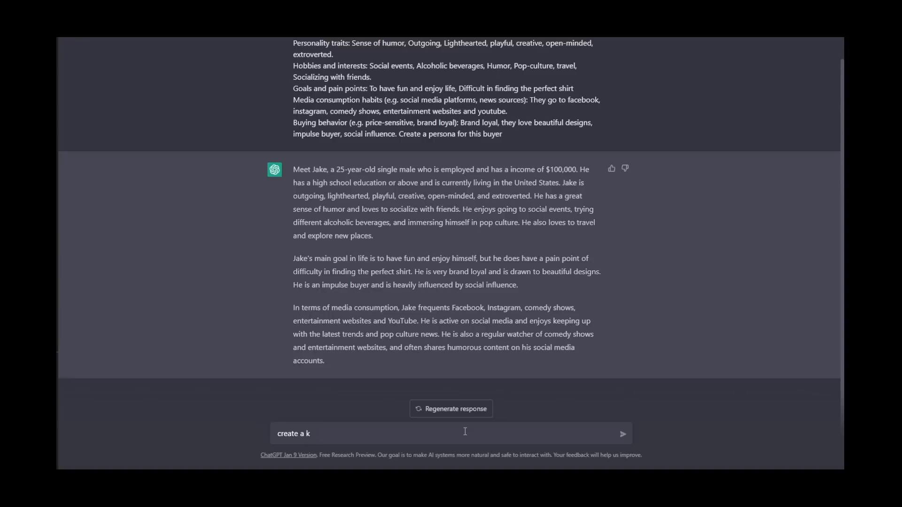
text(list)
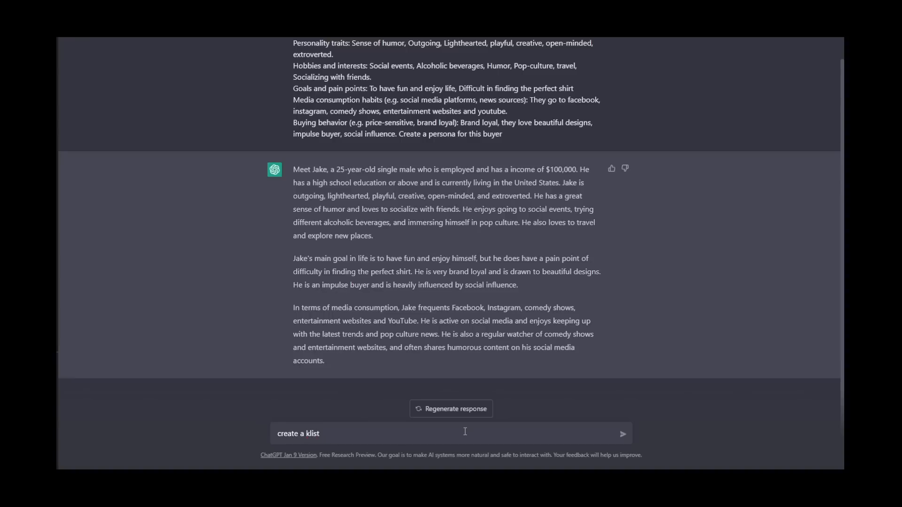
text(create a list)
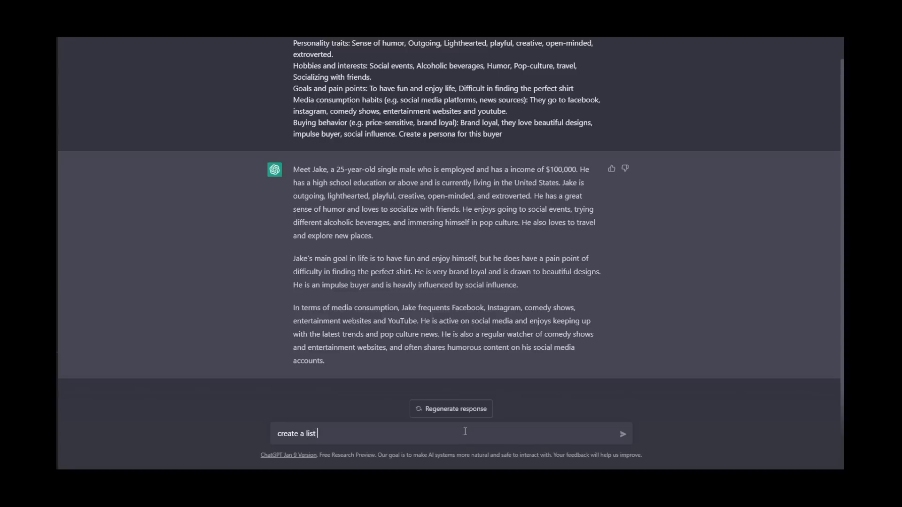
text(of "saying)
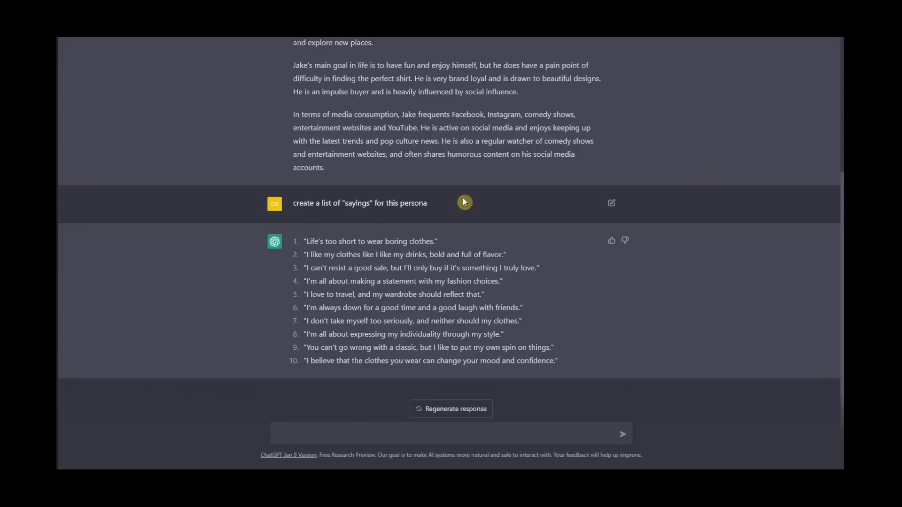
mouse_move(574, 355)
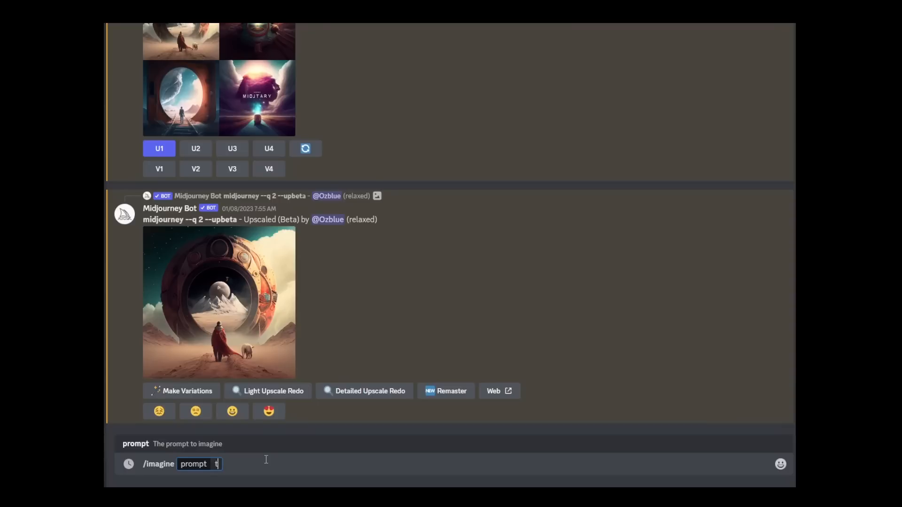
Generate Midjourney t-shirt designs for 'Life's too short to wear boring clothes'
text(-shirt designs,)
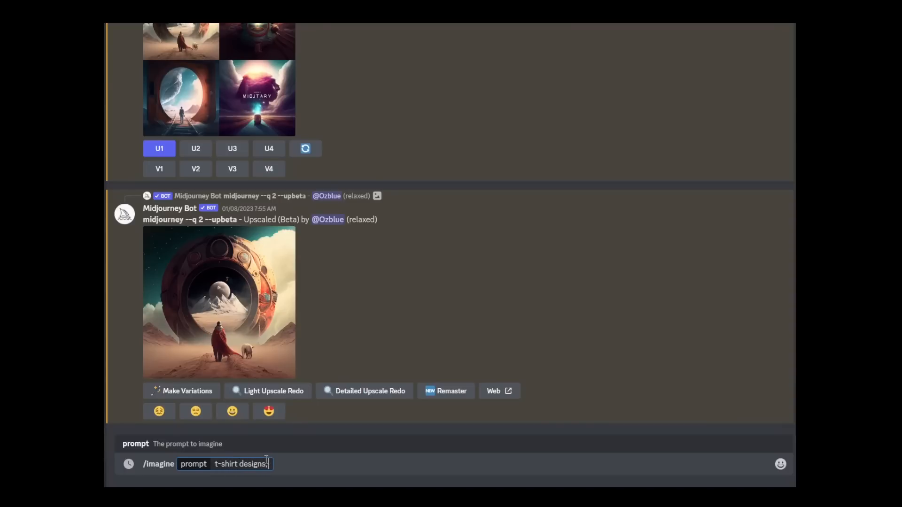
text(Life's too short to wear boring clothes)
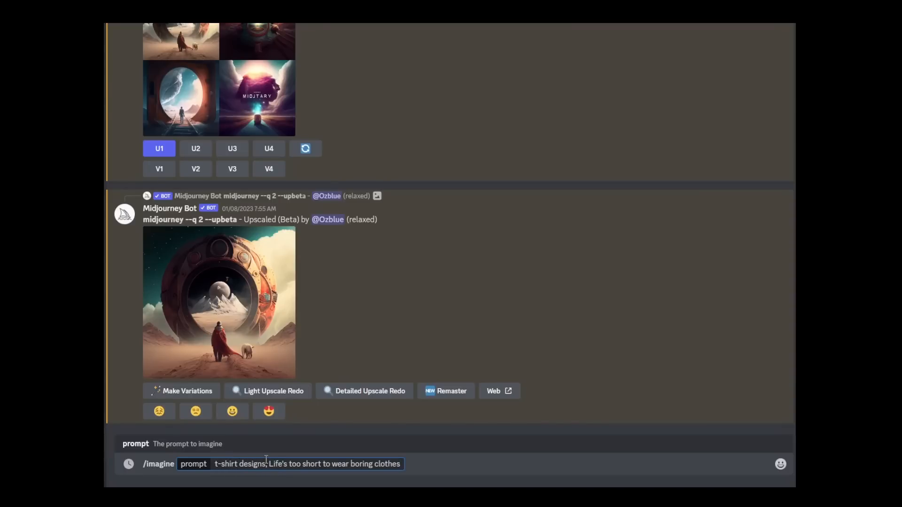
key(Enter)
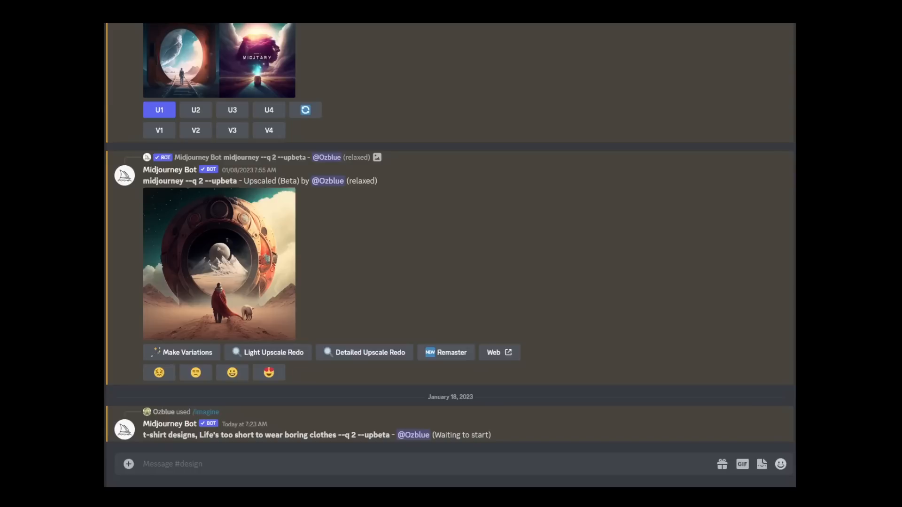
Write a second /imagine t-shirt designs prompt for the drinks saying
click(258, 464)
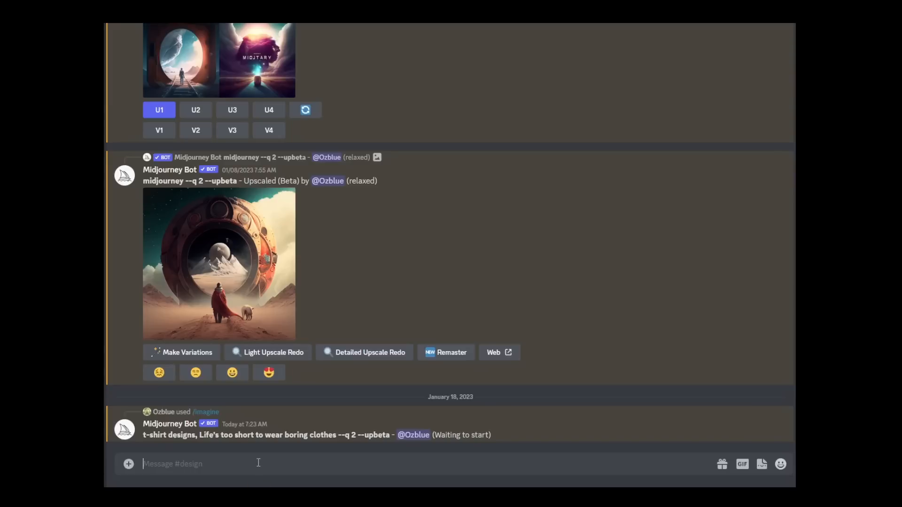
text(/imagine)
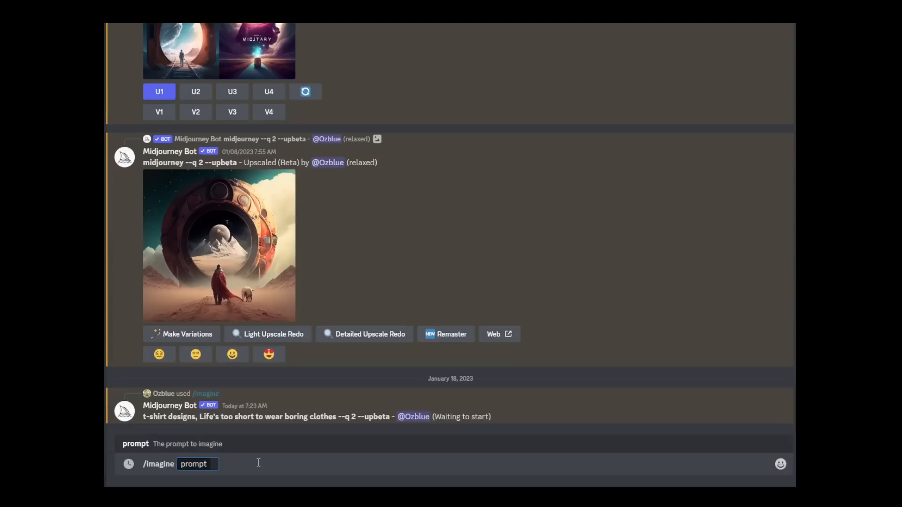
text(t)
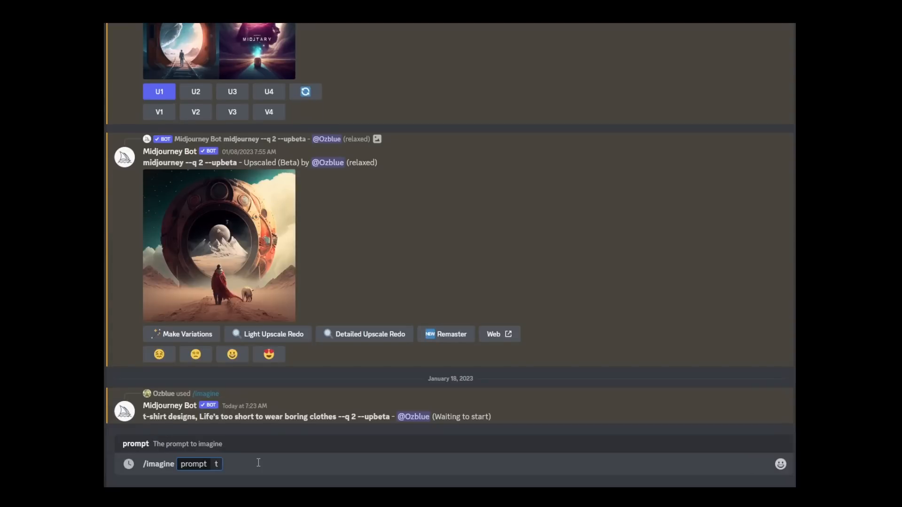
text(t-shirt)
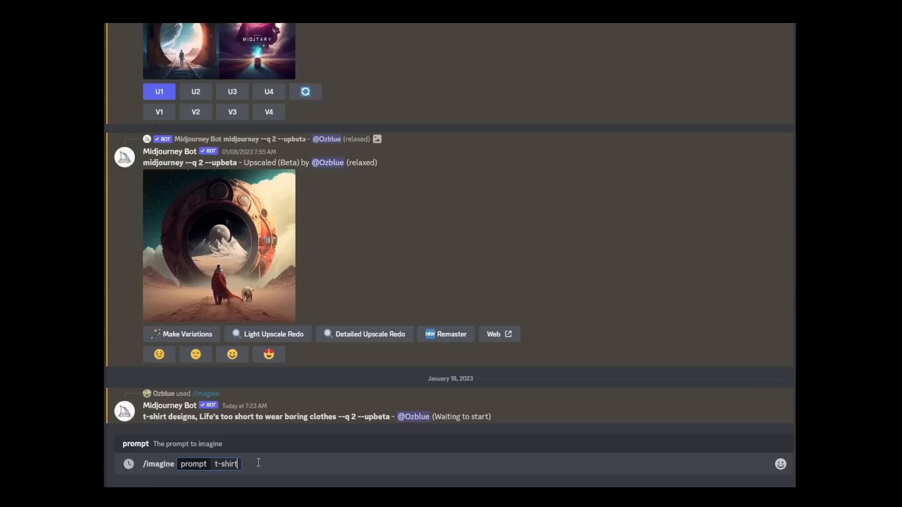
text(designs,)
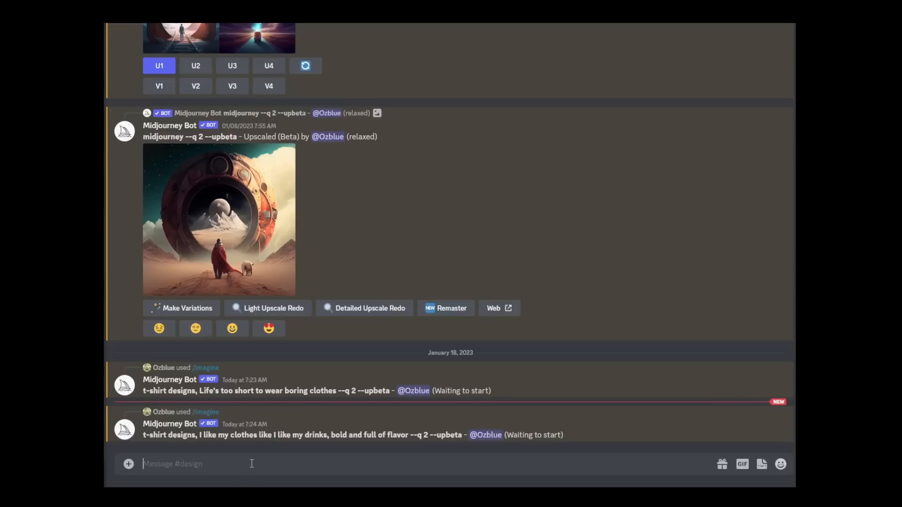
text(/imagine prompt i)
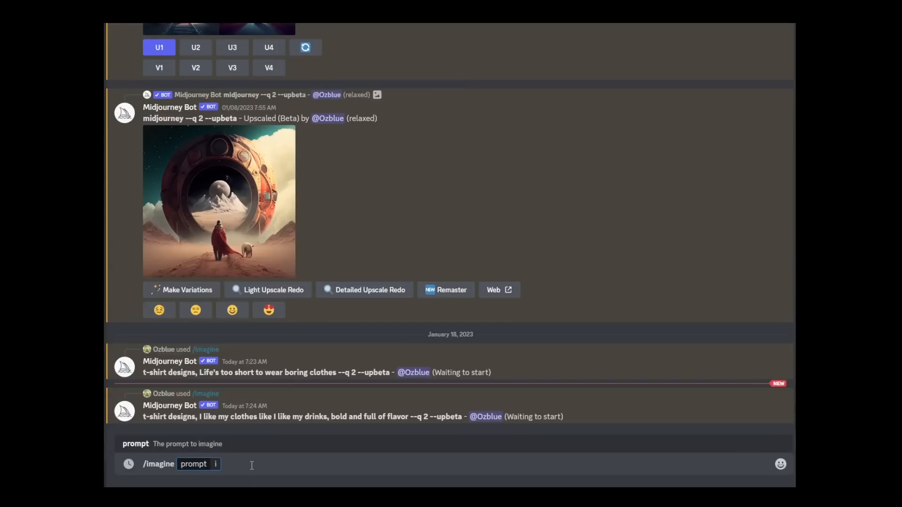
text(t-s)
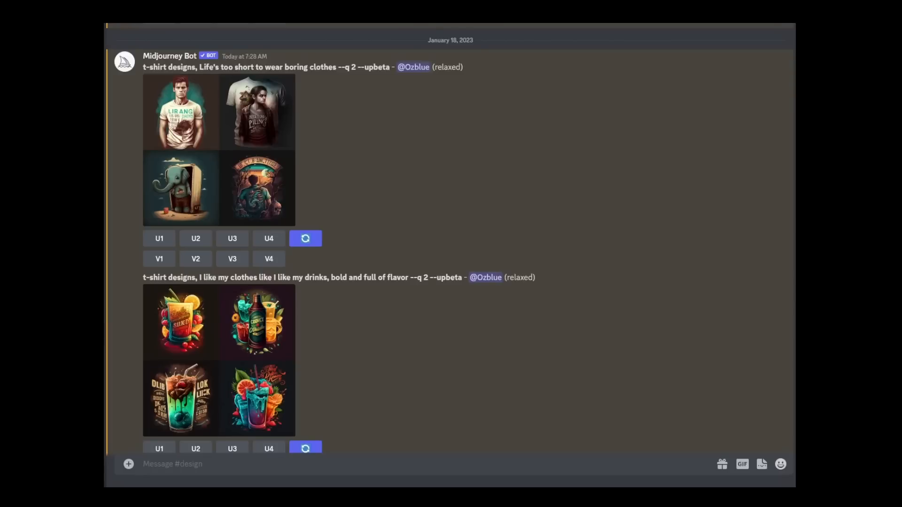
Browse the grids and enter a cartoon-style prompt for 'Life's too short to wear boring clothes'
scroll(down, 3)
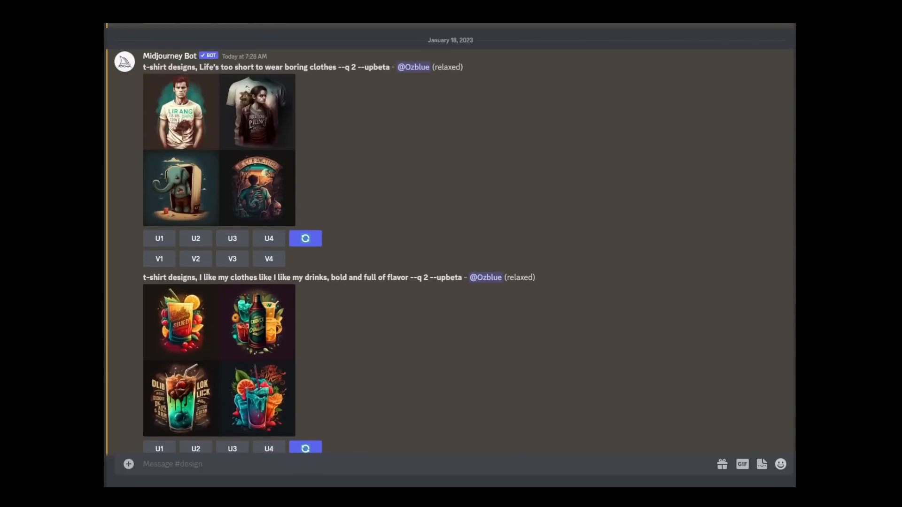
scroll(down, 3)
text(/imagine prompt cartoon style,)
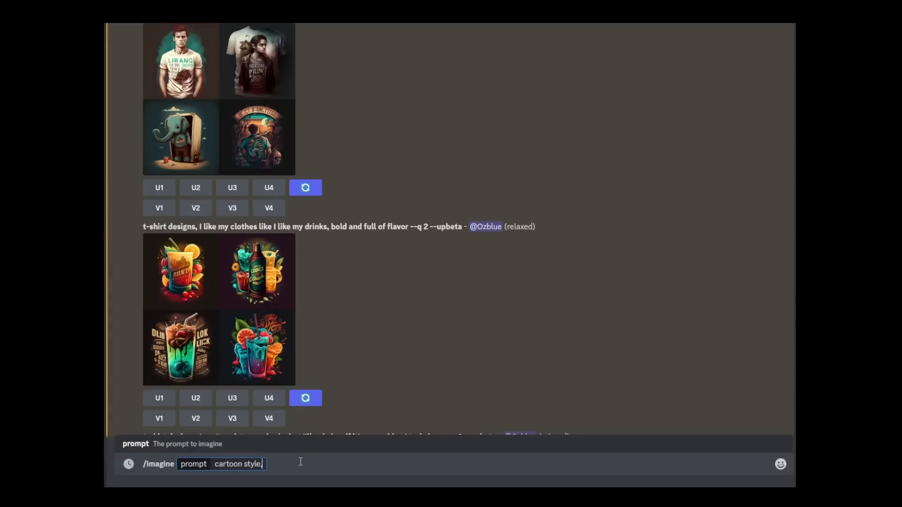
text(Life's too short to wear boring clothes)
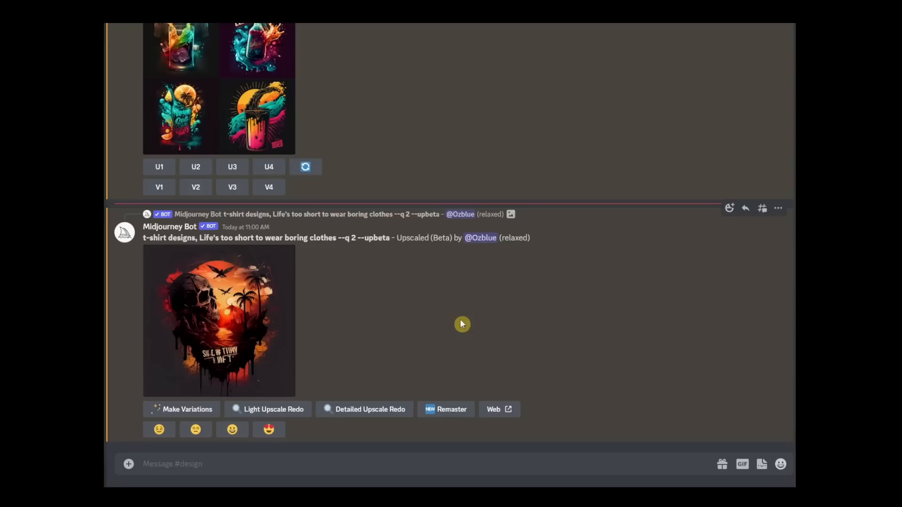
mouse_move(382, 324)
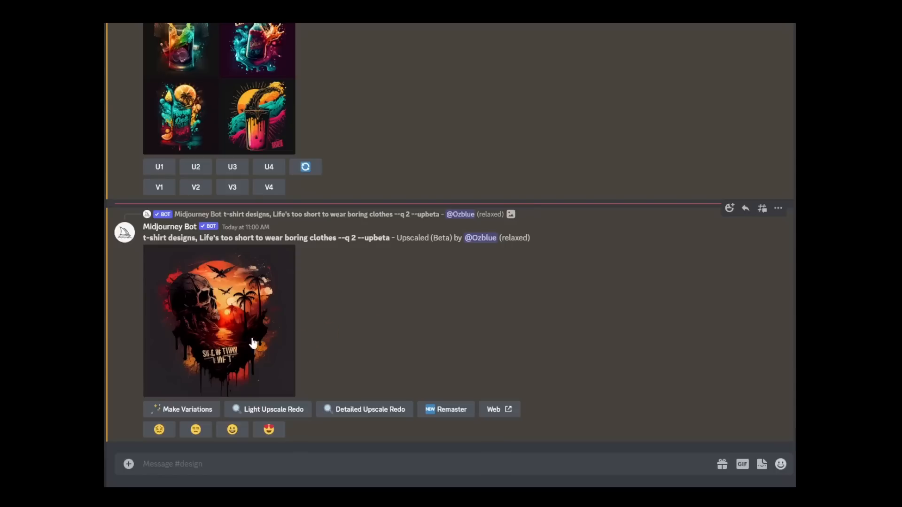
mouse_move(233, 359)
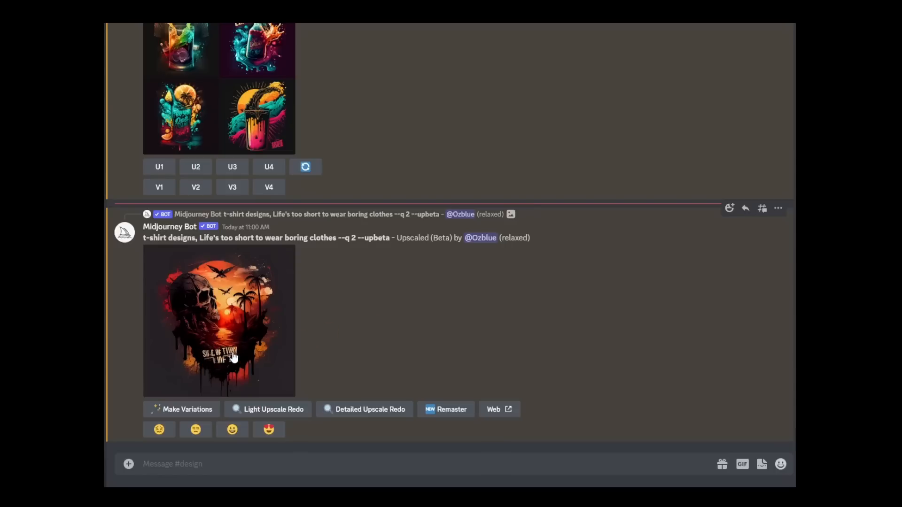
mouse_move(265, 360)
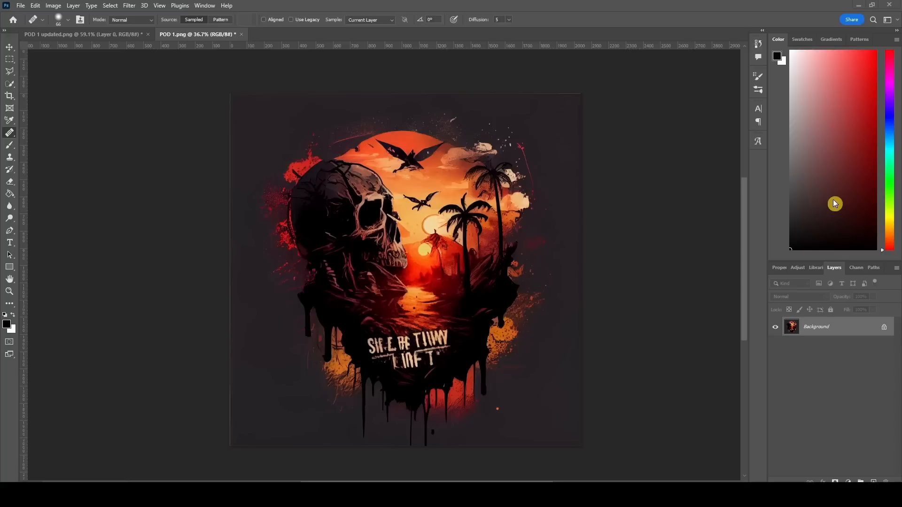
mouse_move(99, 31)
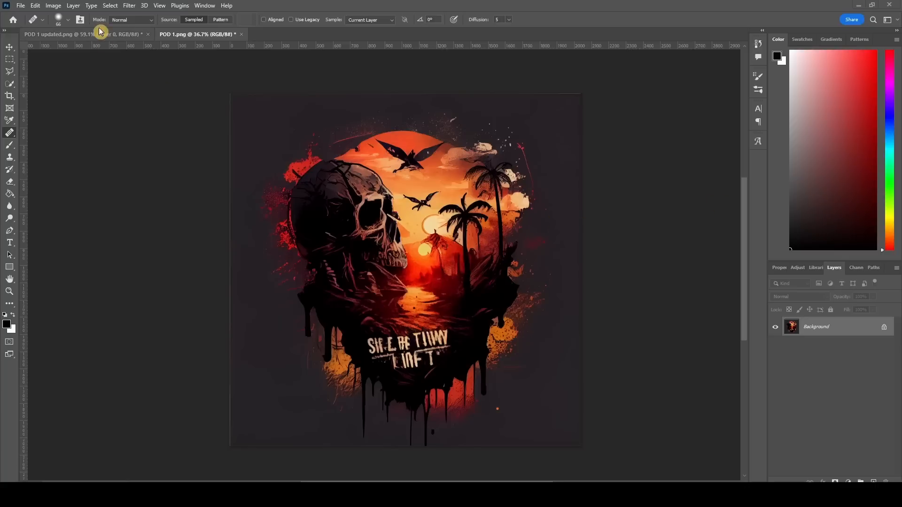
Switch to the 'POD 1 updated.png' tab showing the transparent cut-out design
click(81, 34)
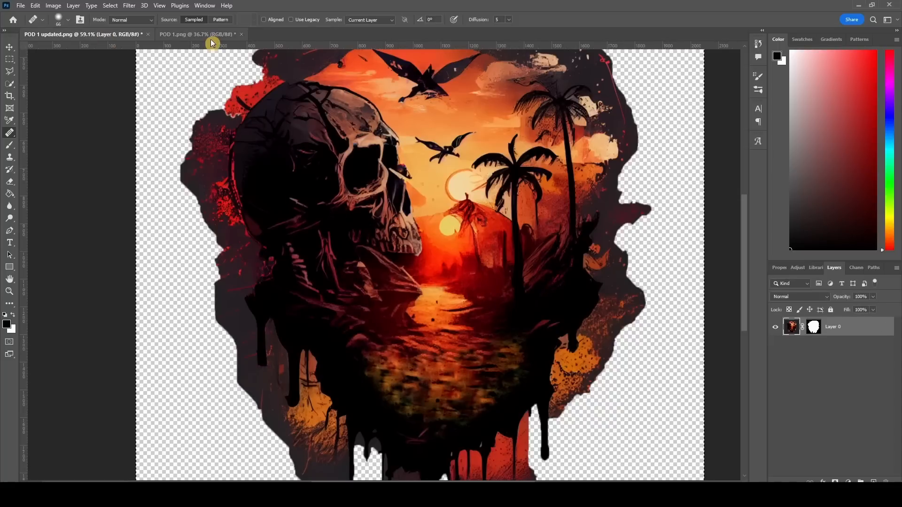
click(195, 34)
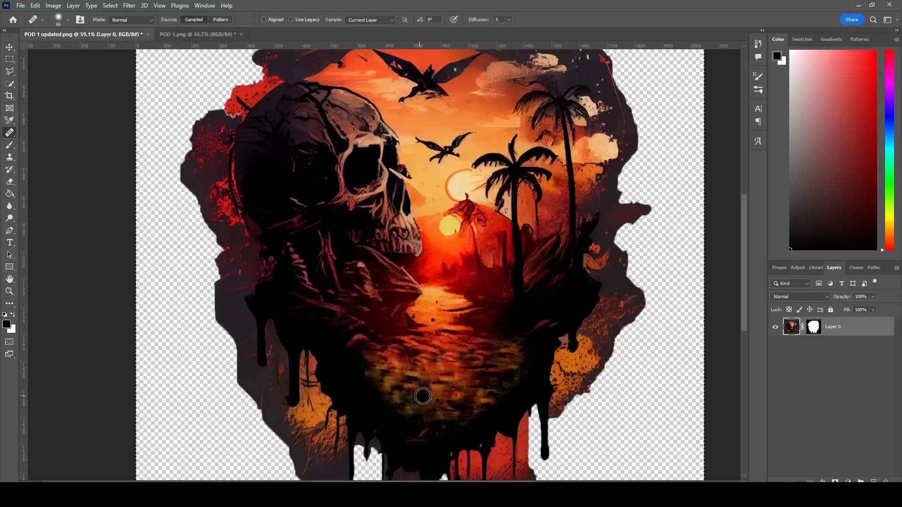
click(198, 34)
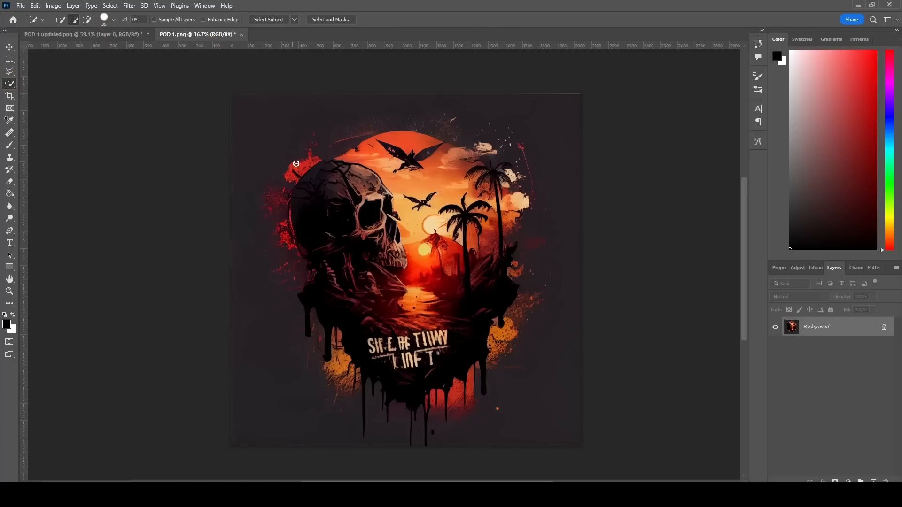
Brush over the skull-sunset artwork, then apply Select > Subject, discarding the earlier selection
drag(295, 163, 355, 202)
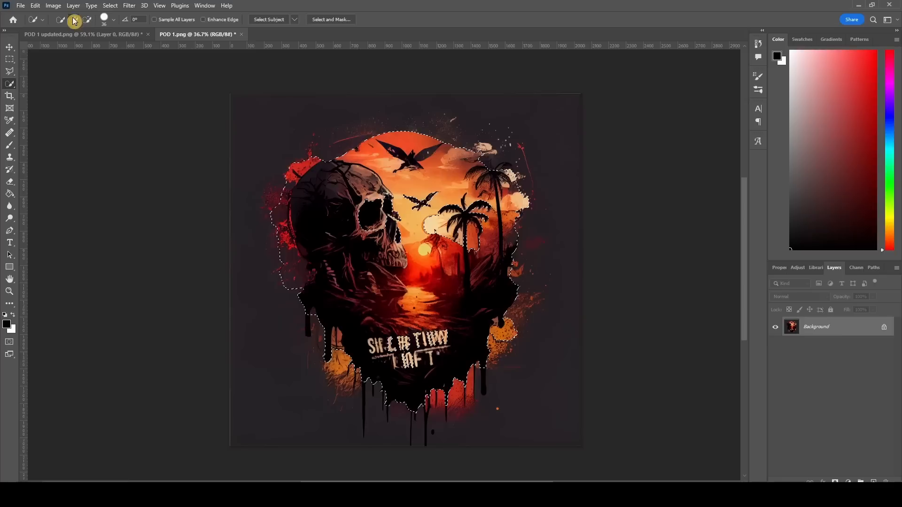
click(53, 5)
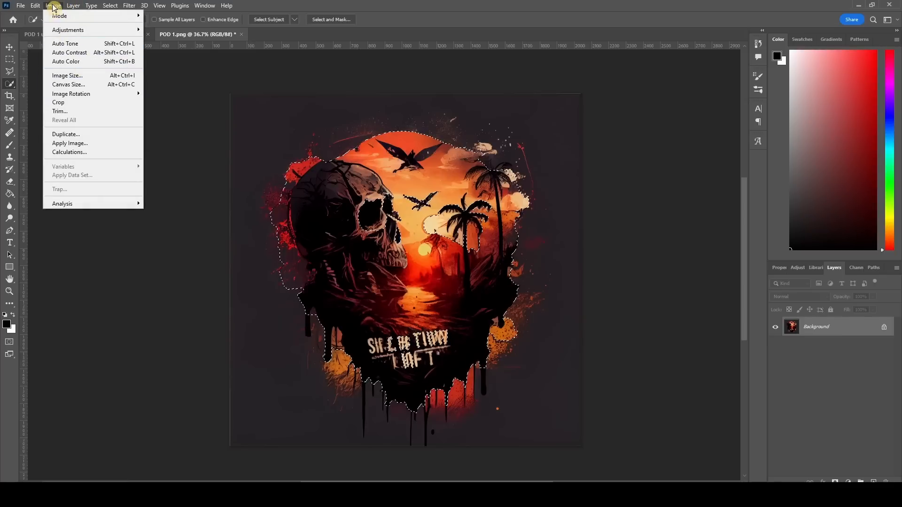
click(72, 5)
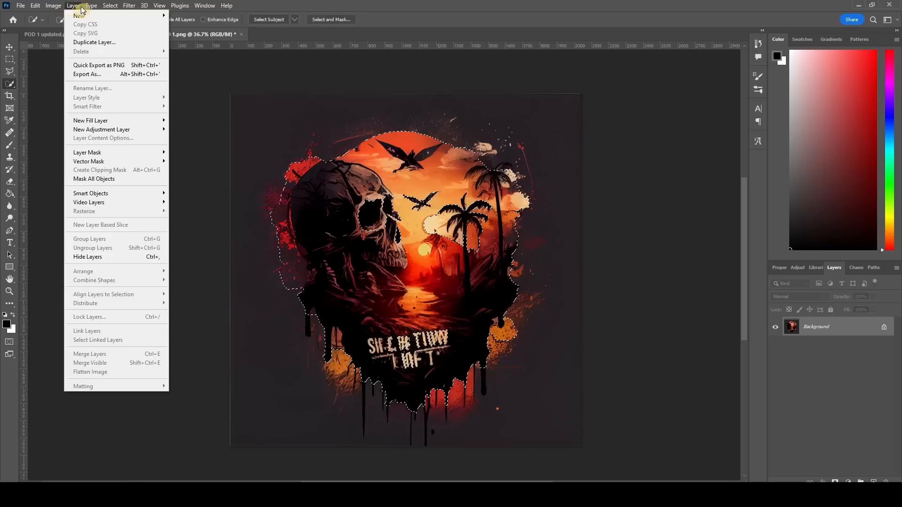
click(109, 6)
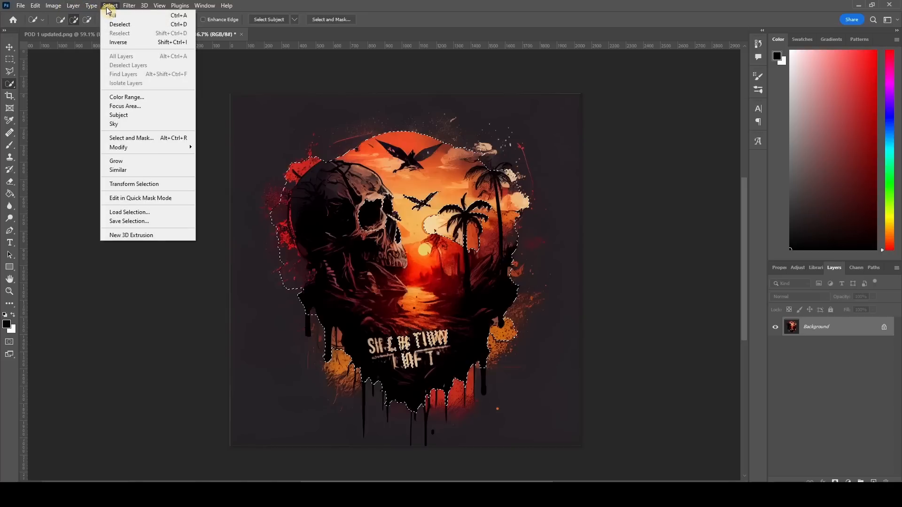
mouse_move(118, 115)
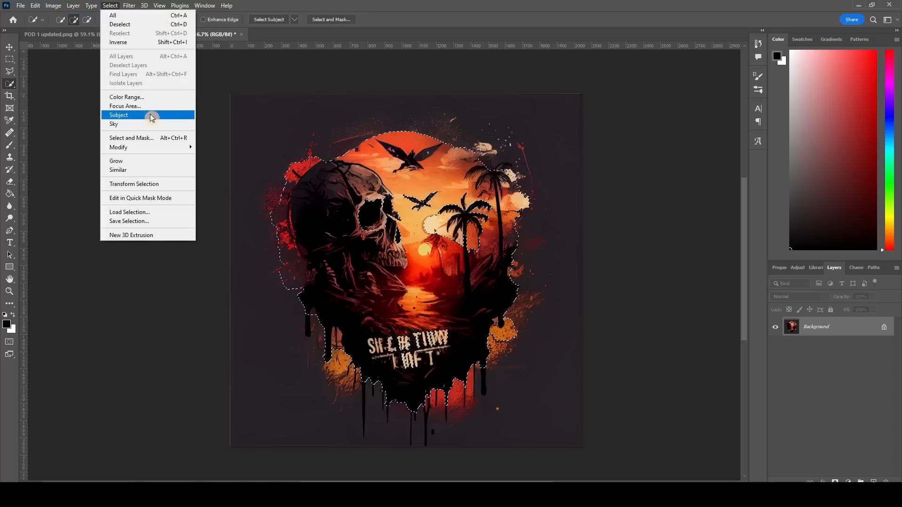
click(118, 115)
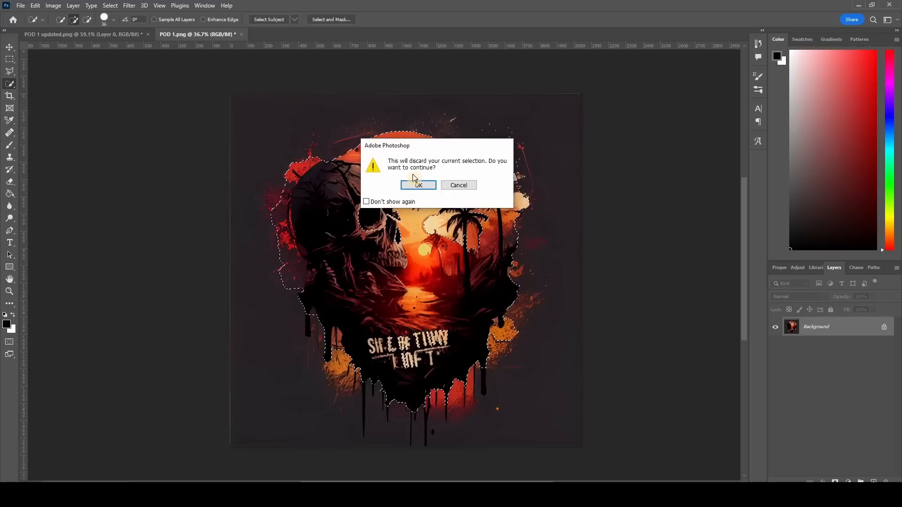
click(419, 189)
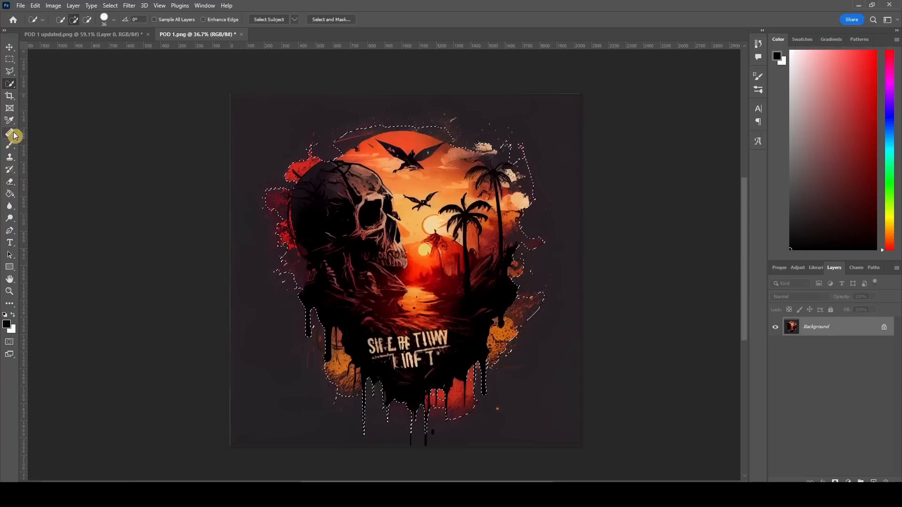
Paint out the garbled lettering below the skull with the Spot Healing Brush
click(10, 133)
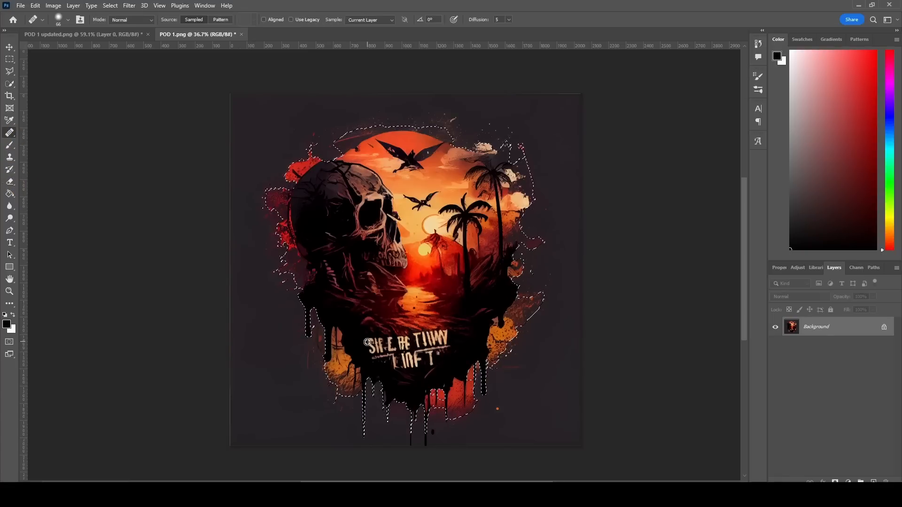
click(407, 354)
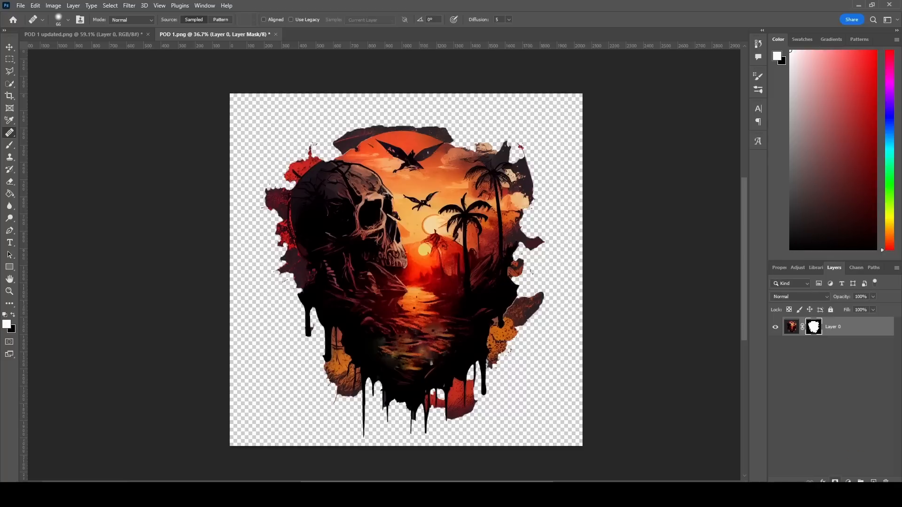
mouse_move(171, 74)
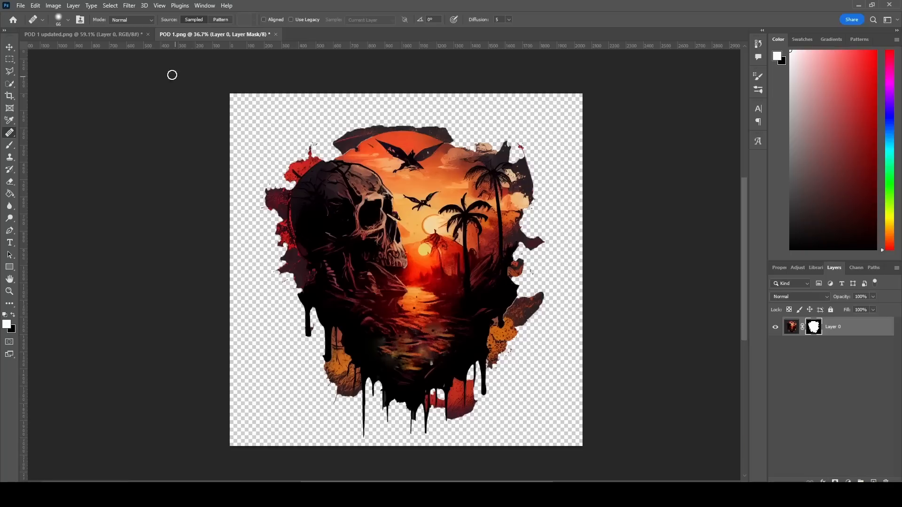
mouse_move(100, 40)
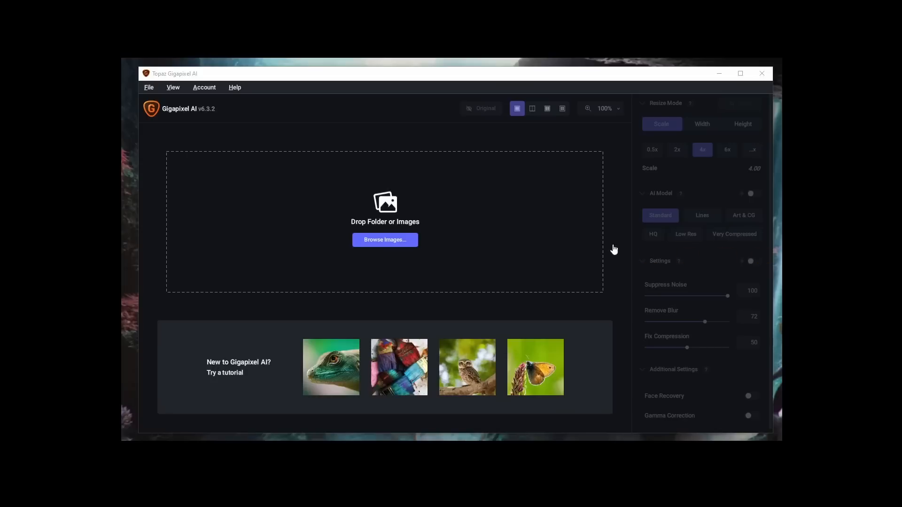
mouse_move(607, 253)
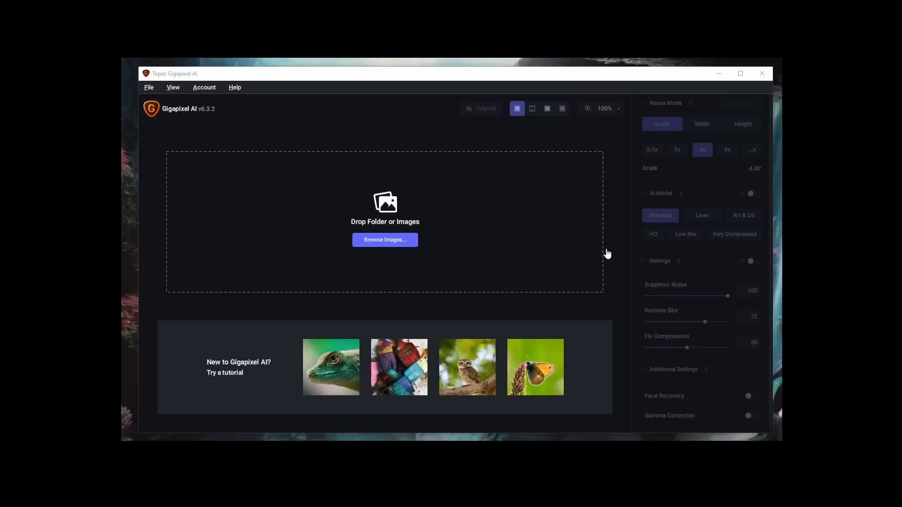
mouse_move(538, 238)
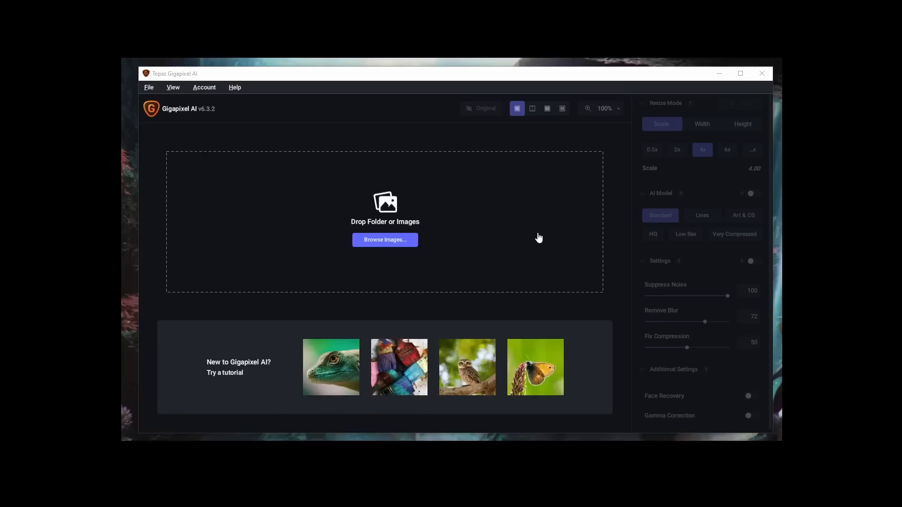
mouse_move(518, 236)
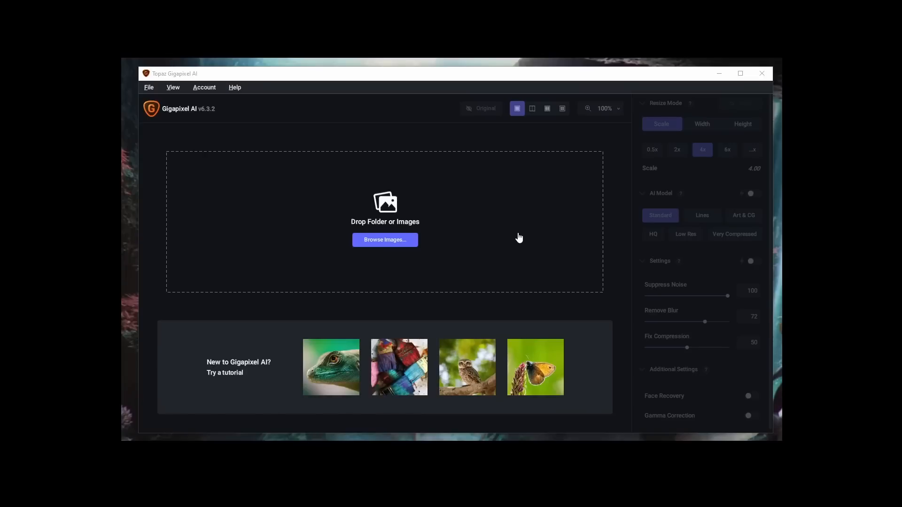
mouse_move(504, 235)
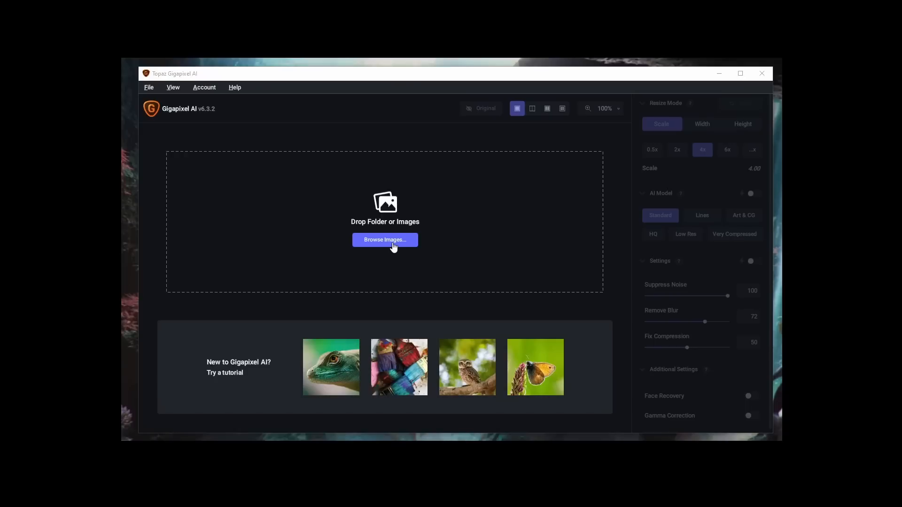
mouse_move(394, 244)
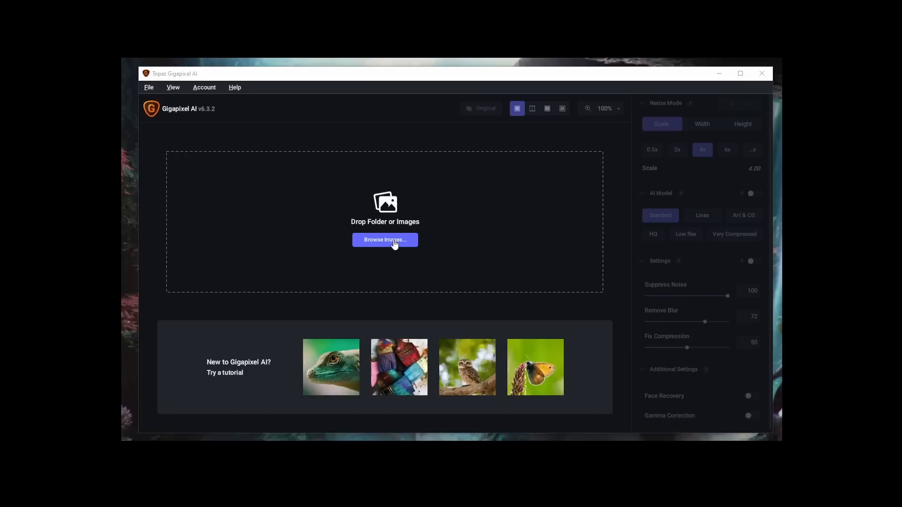
Browse for Updated image.png to load it into Gigapixel for a 4x Standard upscale
click(384, 240)
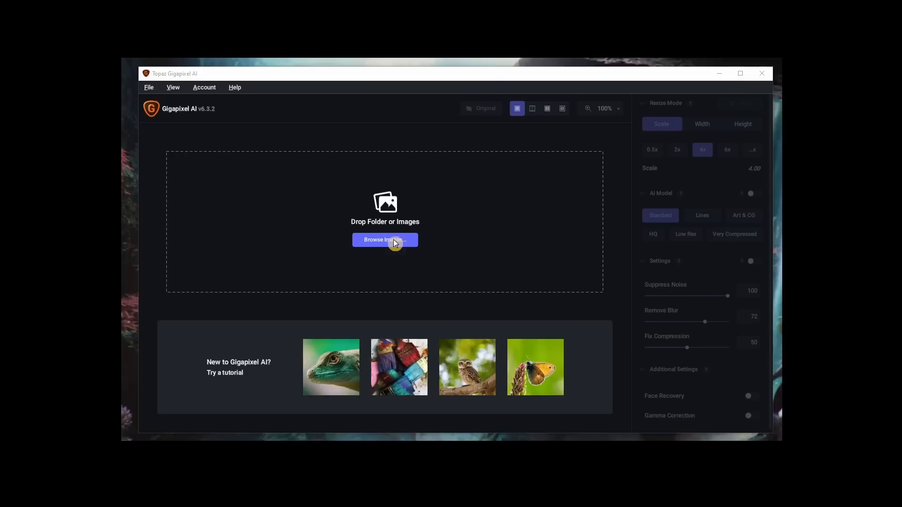
click(385, 240)
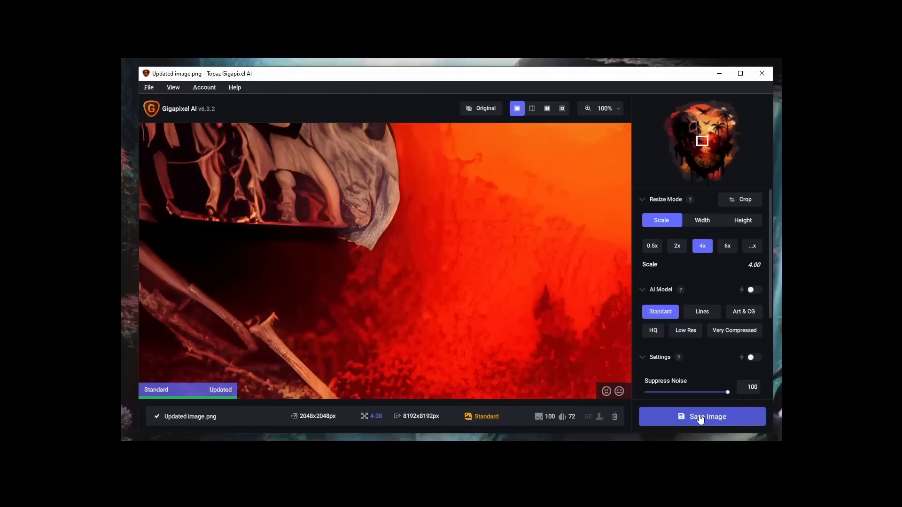
Save the 4x upscaled image and start renaming its output file to 'UPda…' in Day 1-16
click(701, 417)
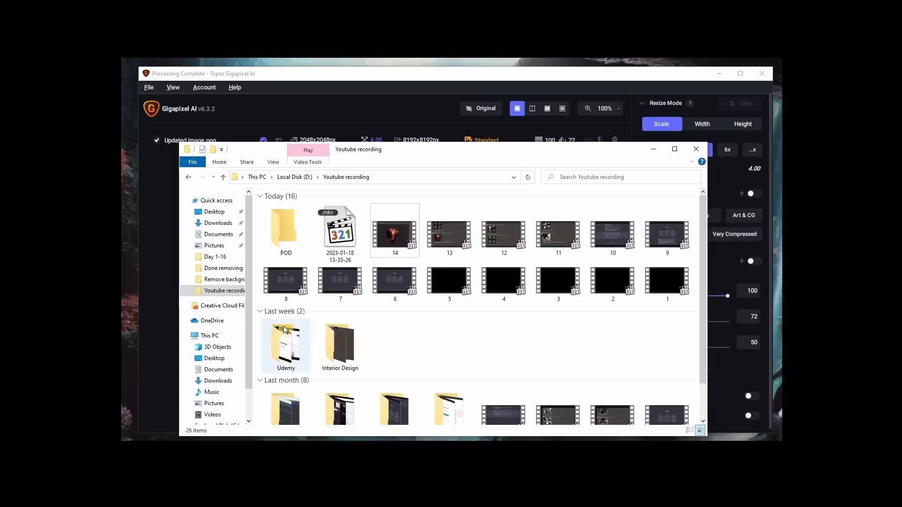
click(217, 223)
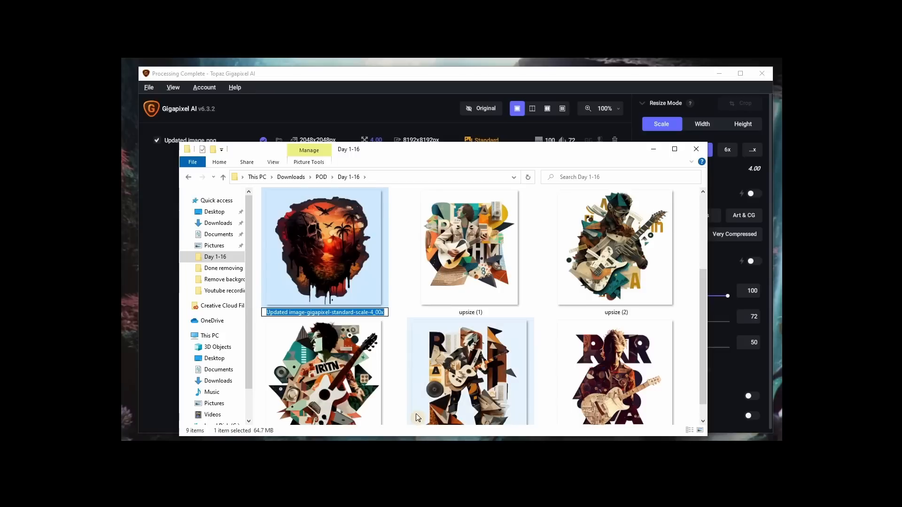
text(UPda)
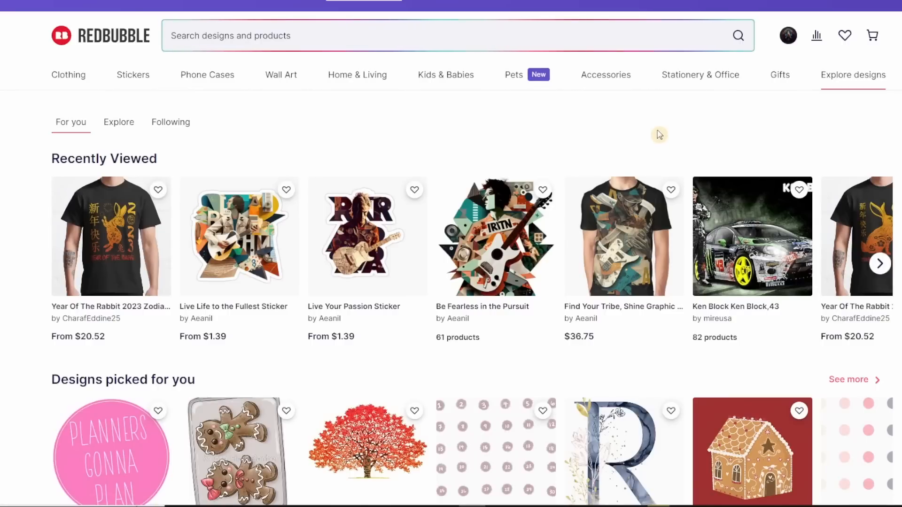
Go to your own shop via the account menu and scroll through its designs
click(455, 36)
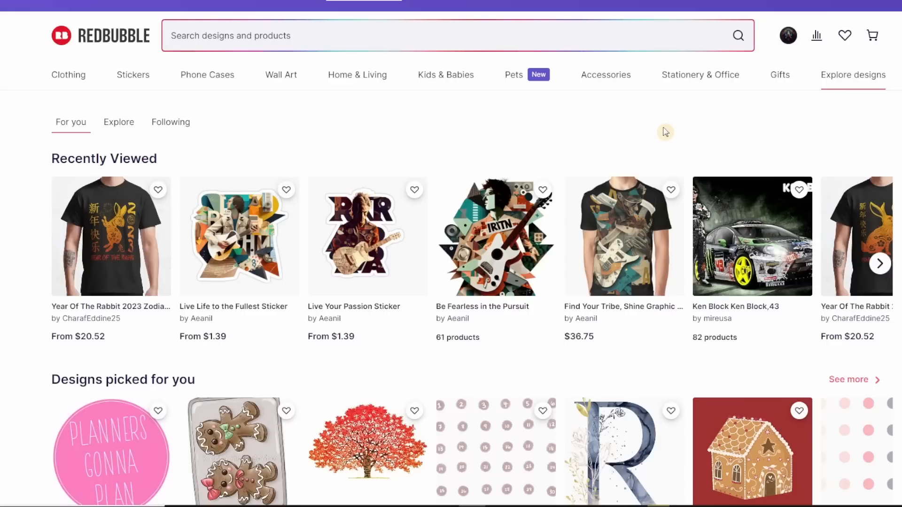
mouse_move(800, 58)
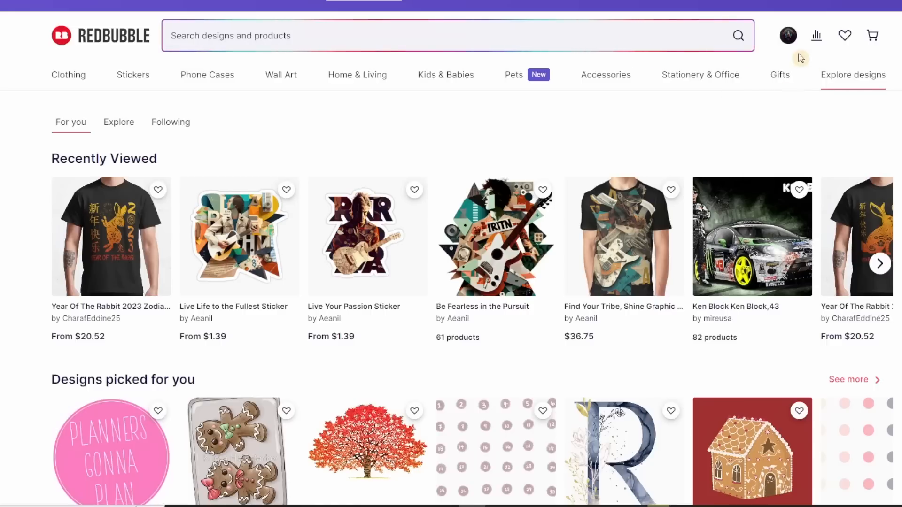
click(789, 35)
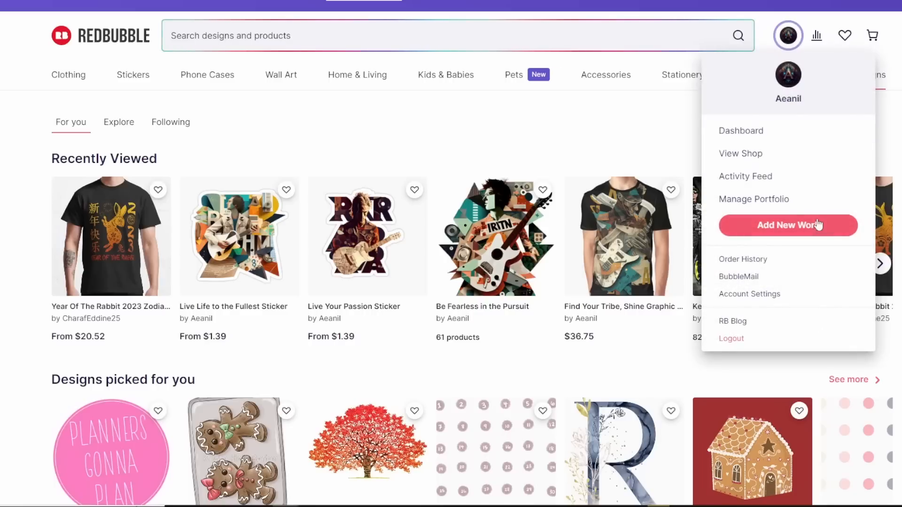
mouse_move(754, 199)
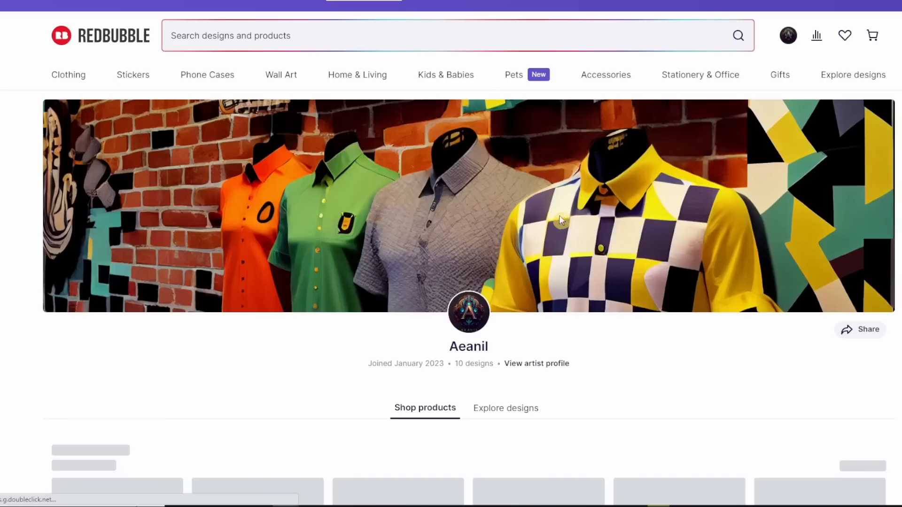
scroll(down, 3)
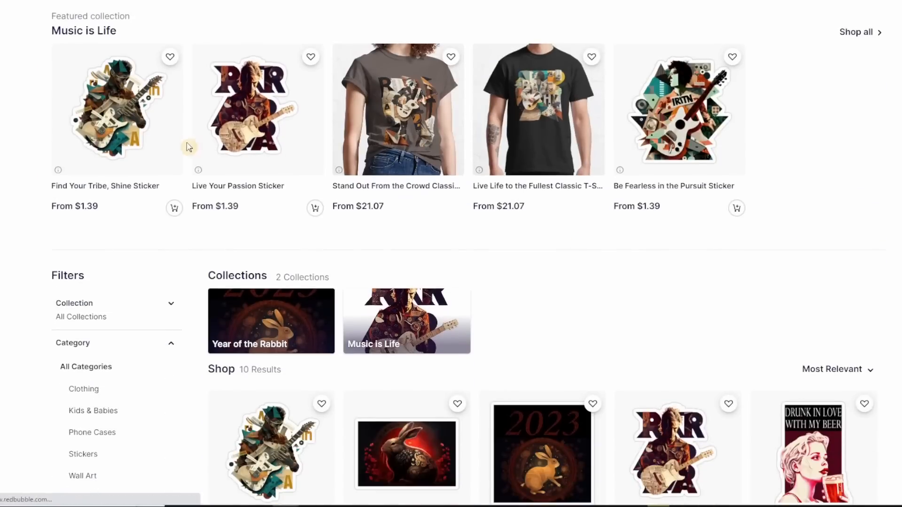
scroll(down, 3)
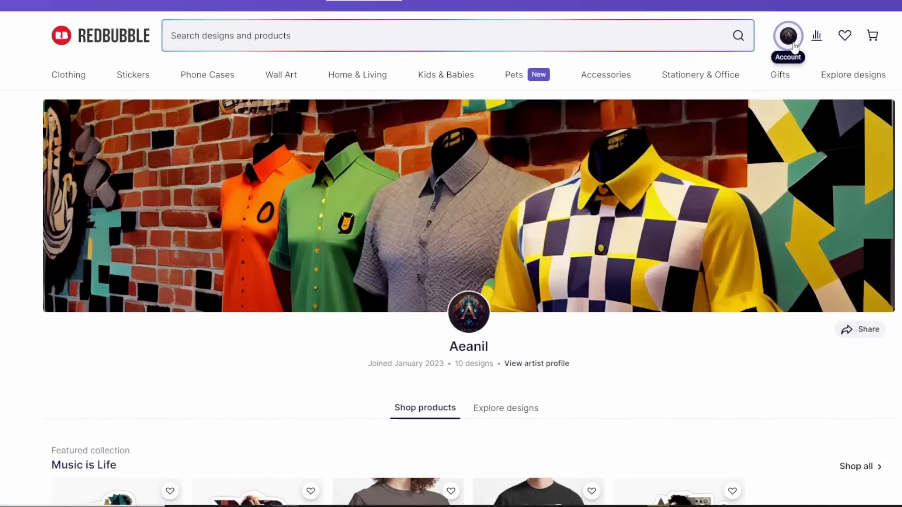
Add a new work by uploading the 'Updated version' image file
click(788, 35)
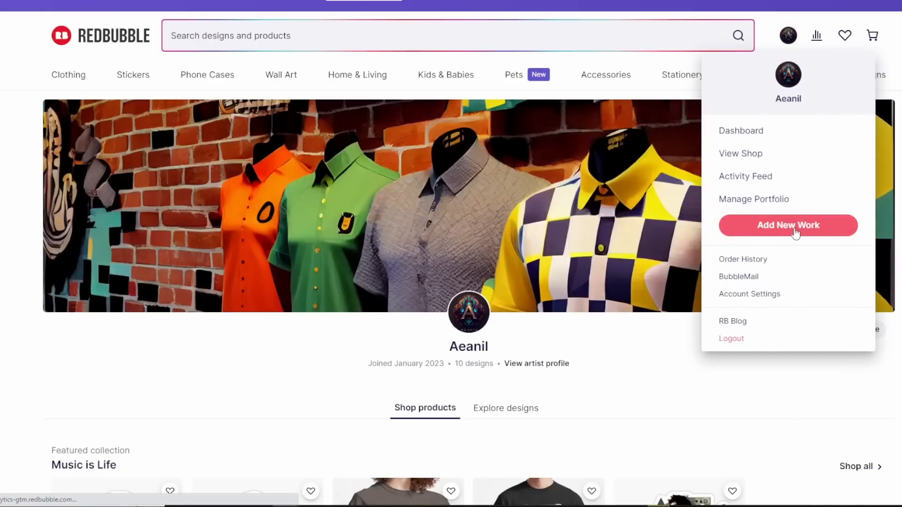
click(788, 225)
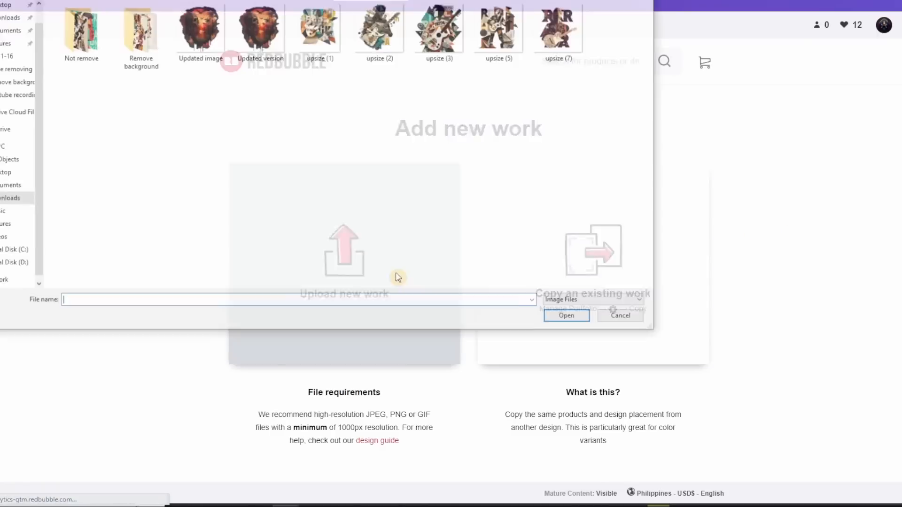
click(259, 28)
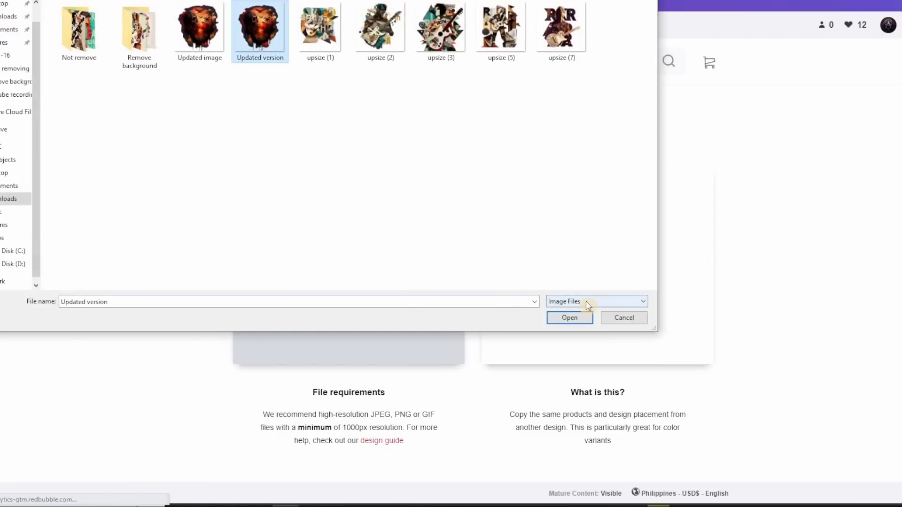
click(569, 317)
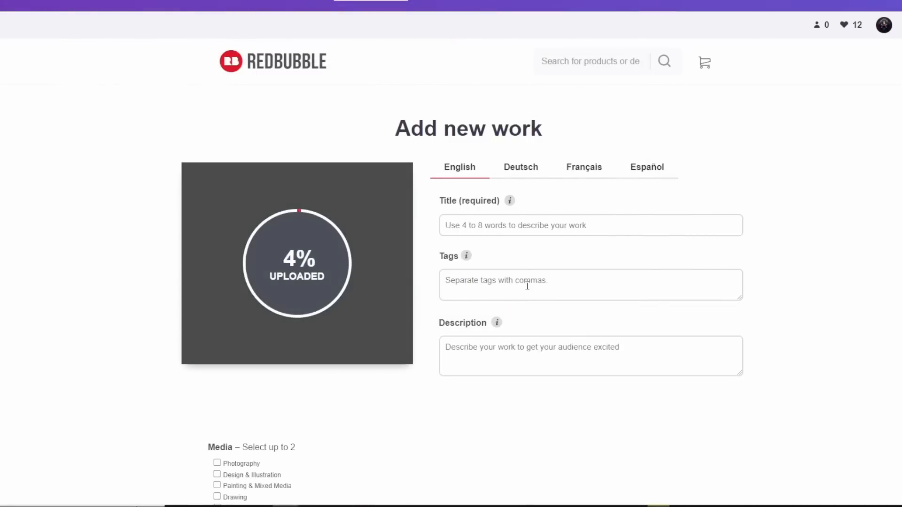
Enter title 'Life's too short to wear boring clothes', tags Borring, Outgoing, extrovert, plus matching description
click(590, 225)
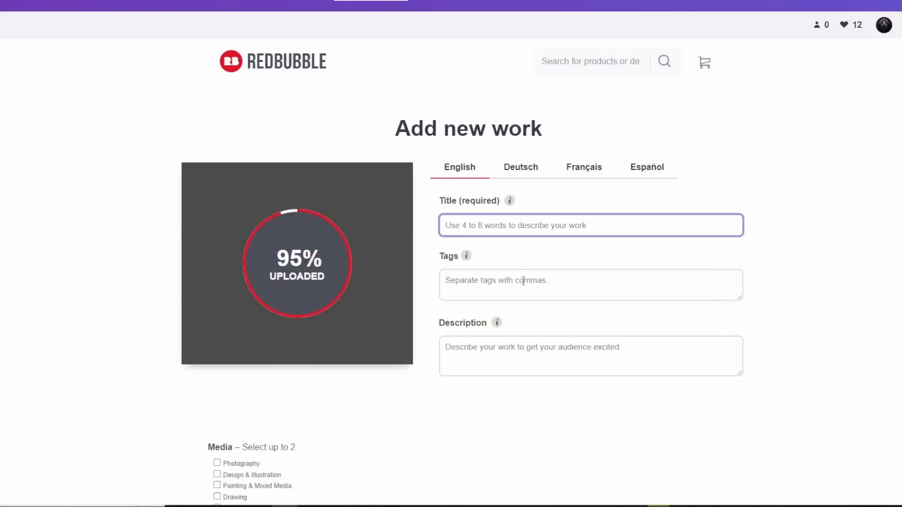
text(Life's too short to wear boring clothes)
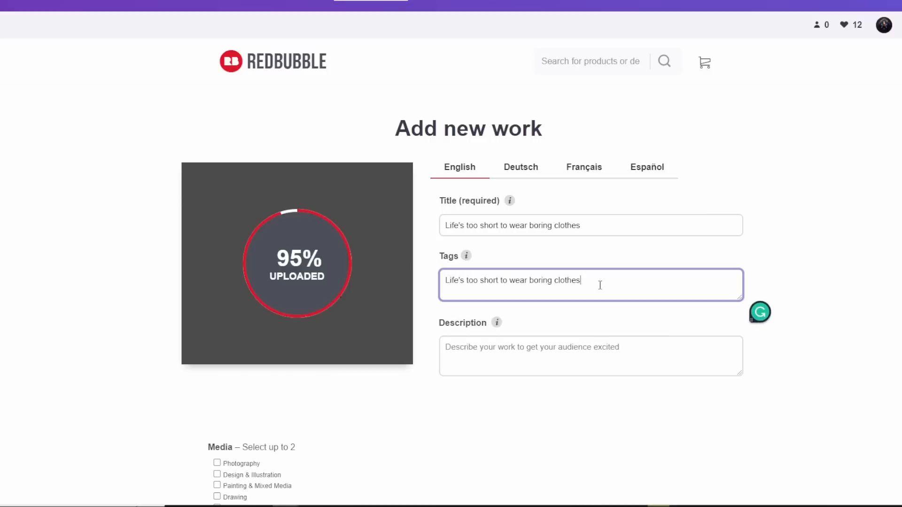
text(,)
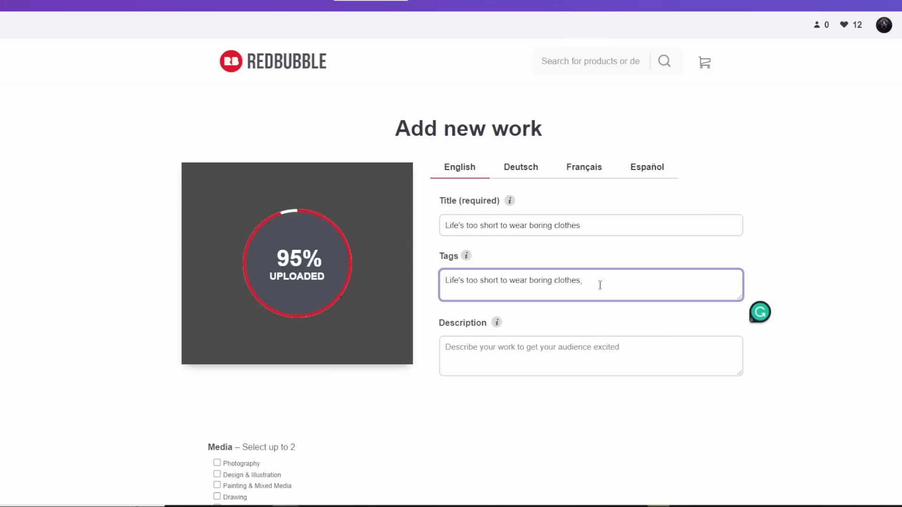
text(Borring)
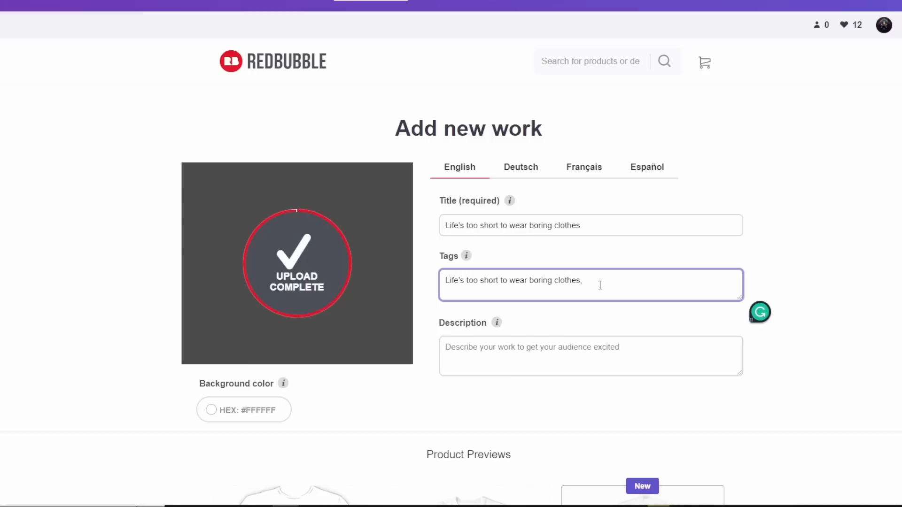
text(Outgoing,)
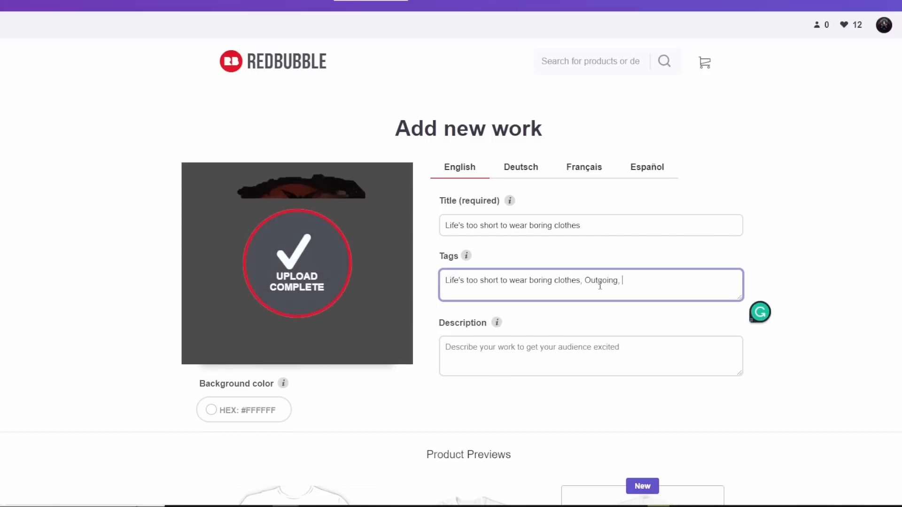
text(extrovert)
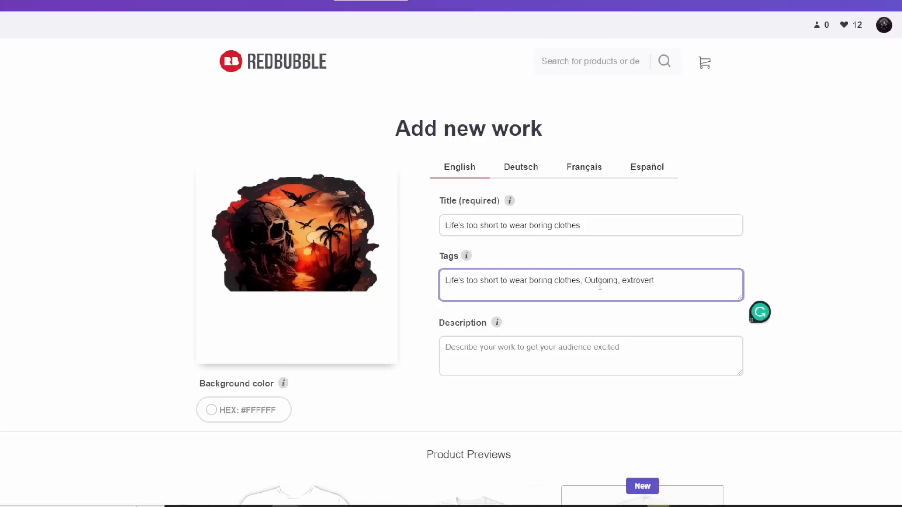
click(590, 355)
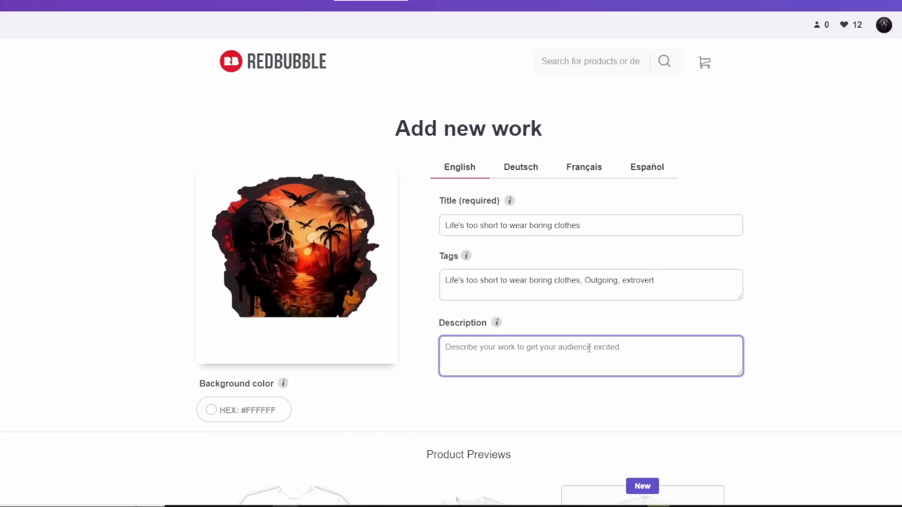
text(Life's too short to wear boring clothes)
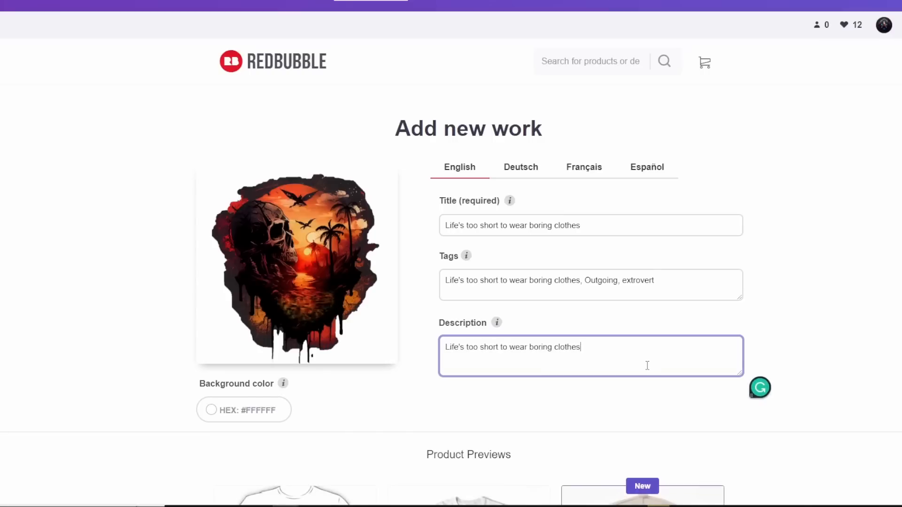
scroll(down, 3)
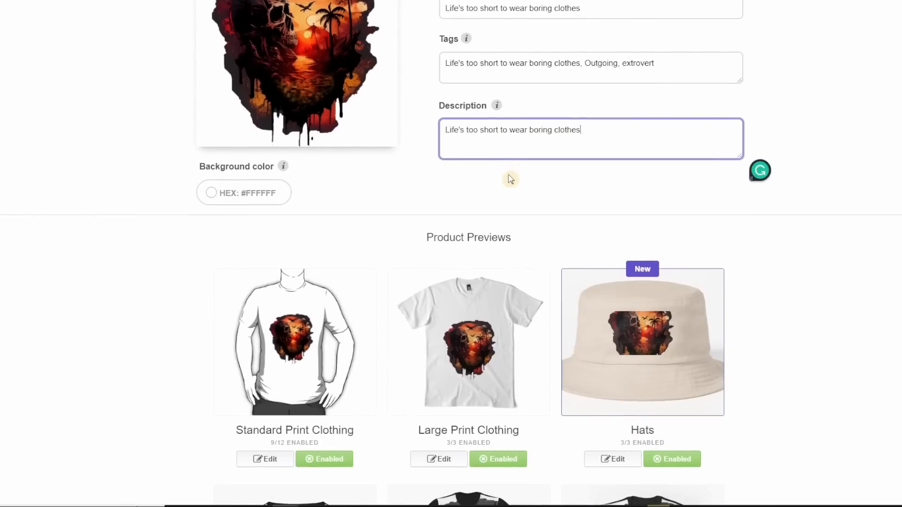
scroll(down, 3)
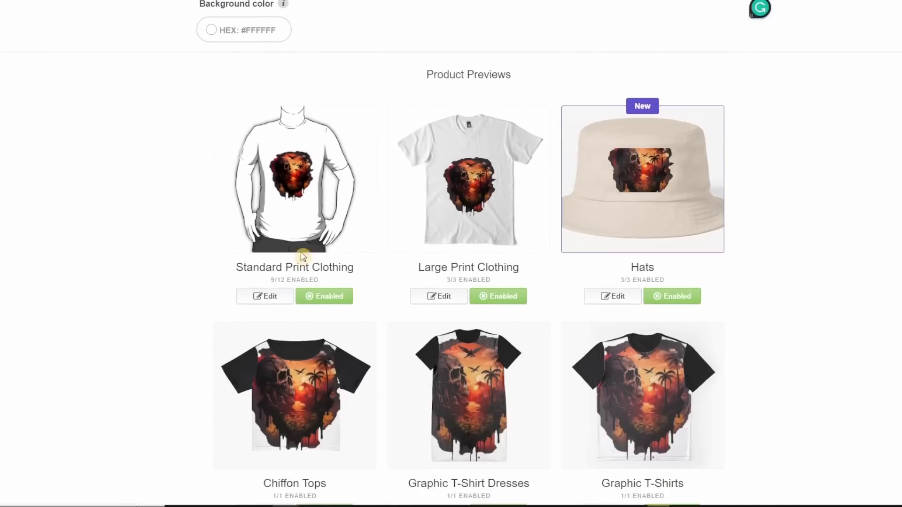
mouse_move(309, 258)
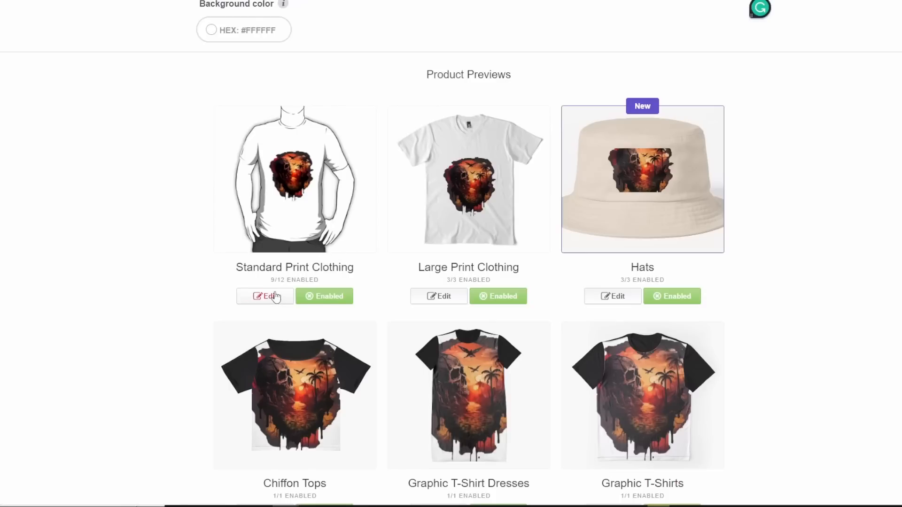
Switch Standard Print Clothing to a black t-shirt, resize the design to 36%, and apply
click(264, 297)
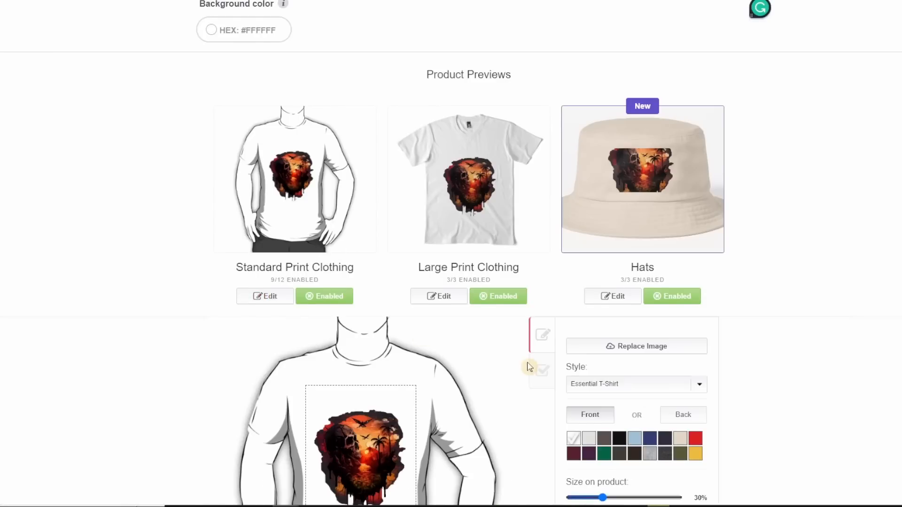
scroll(down, 3)
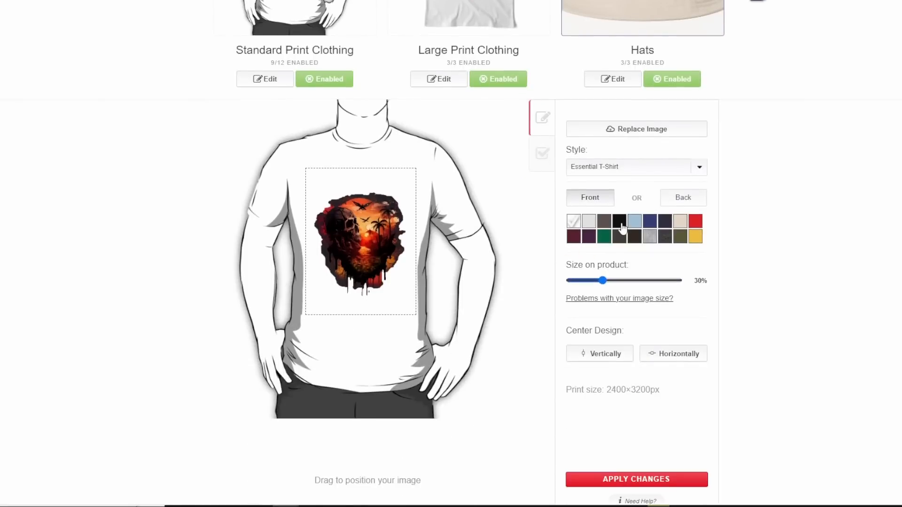
click(618, 221)
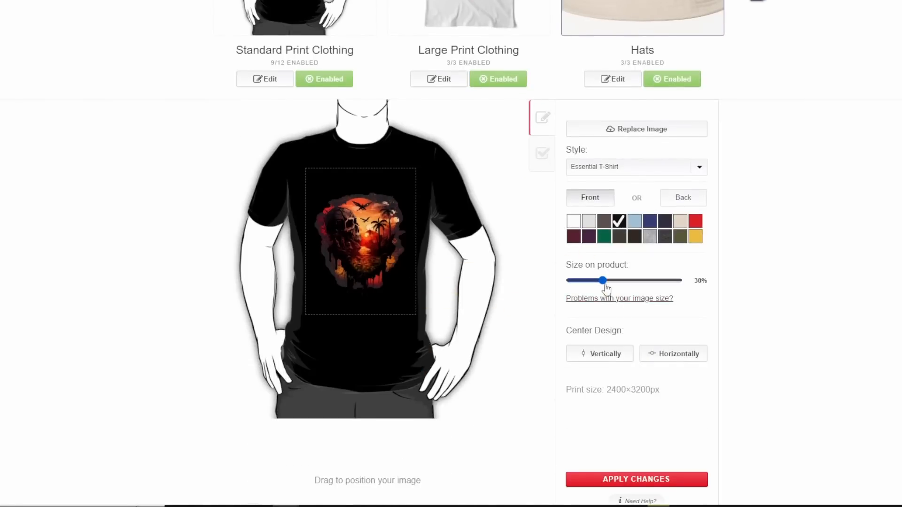
drag(602, 280, 612, 280)
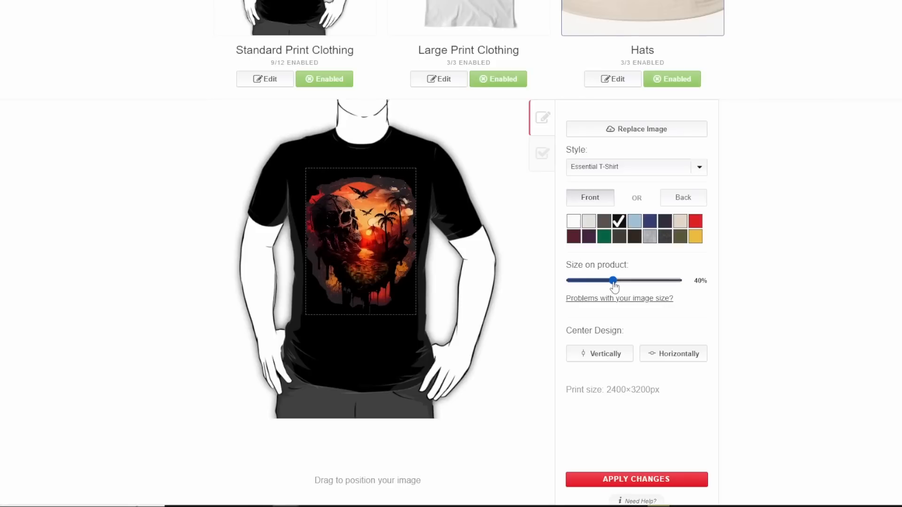
drag(612, 281, 610, 281)
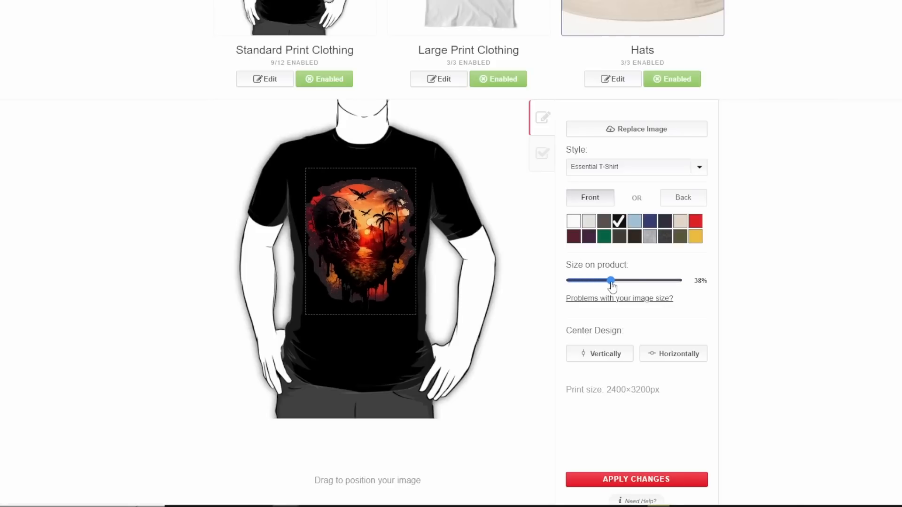
drag(613, 281, 610, 281)
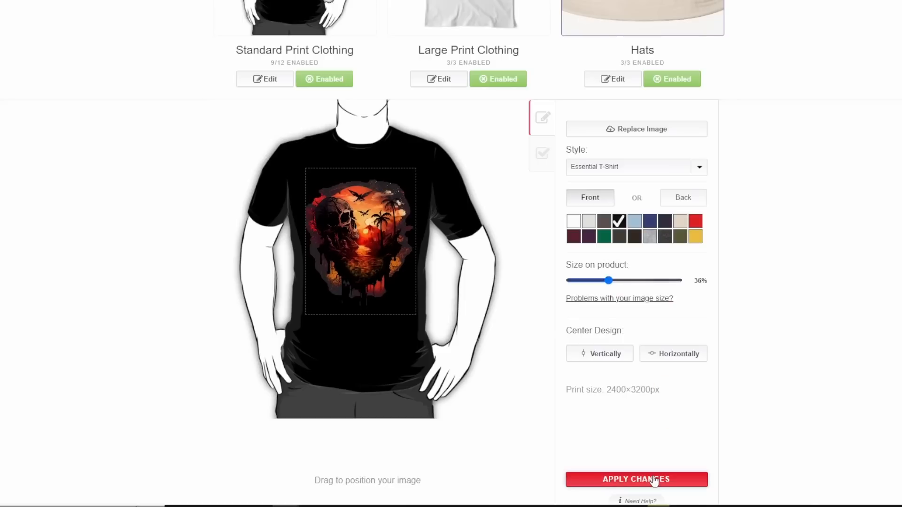
click(635, 479)
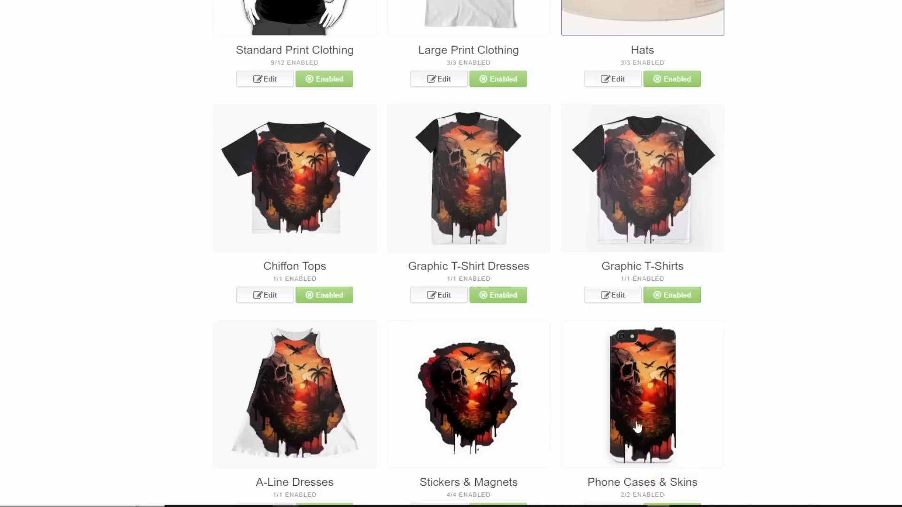
scroll(up, 3)
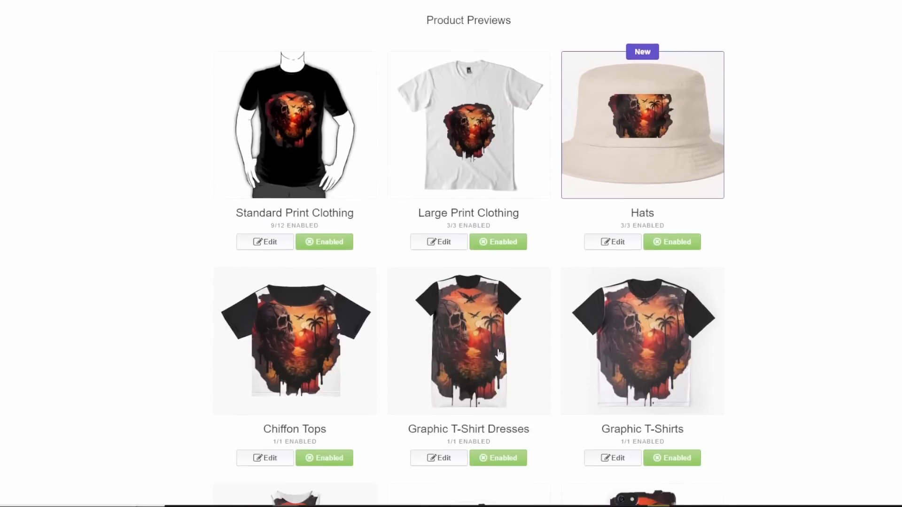
mouse_move(440, 242)
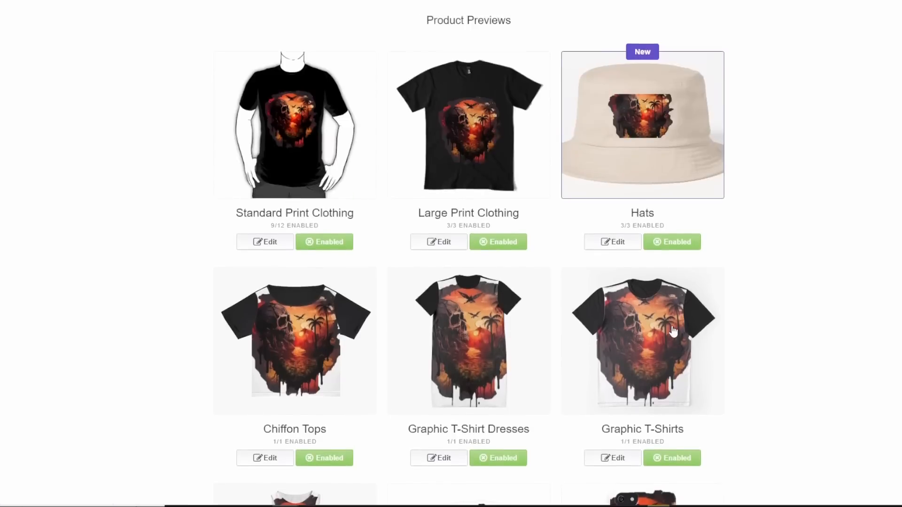
scroll(down, 3)
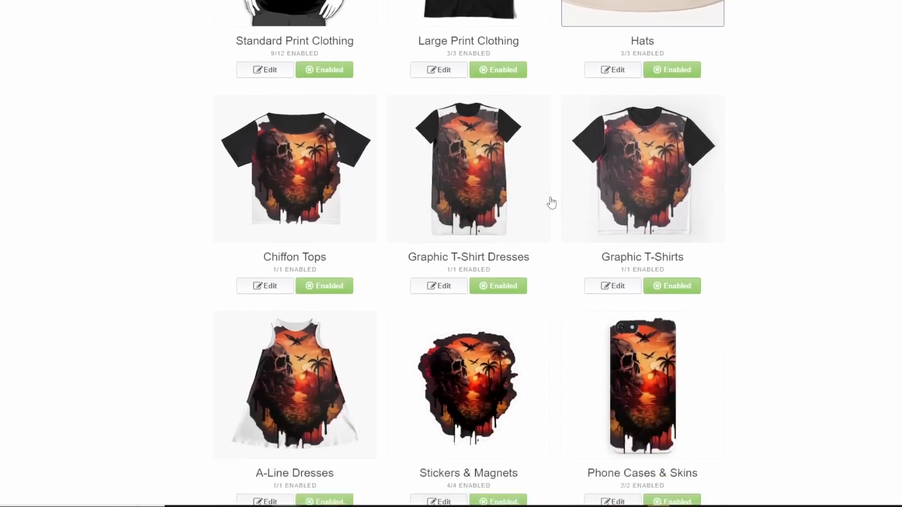
scroll(down, 3)
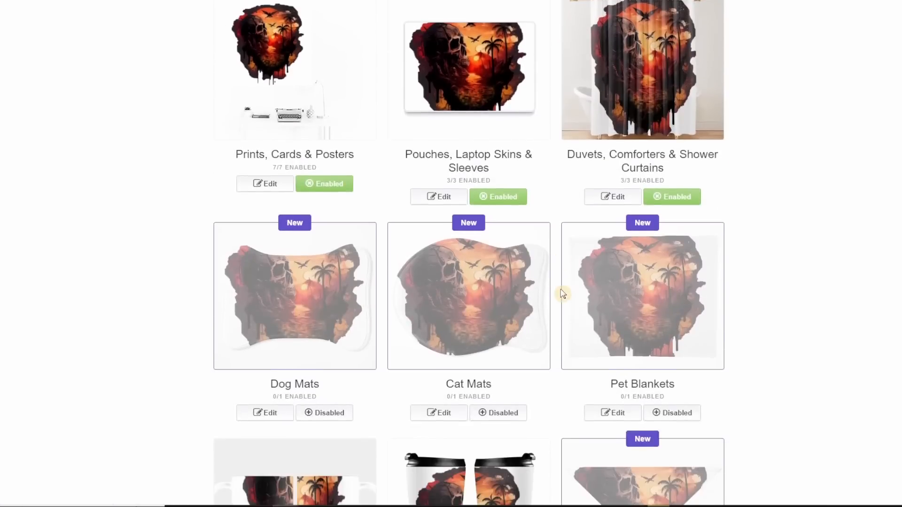
scroll(down, 3)
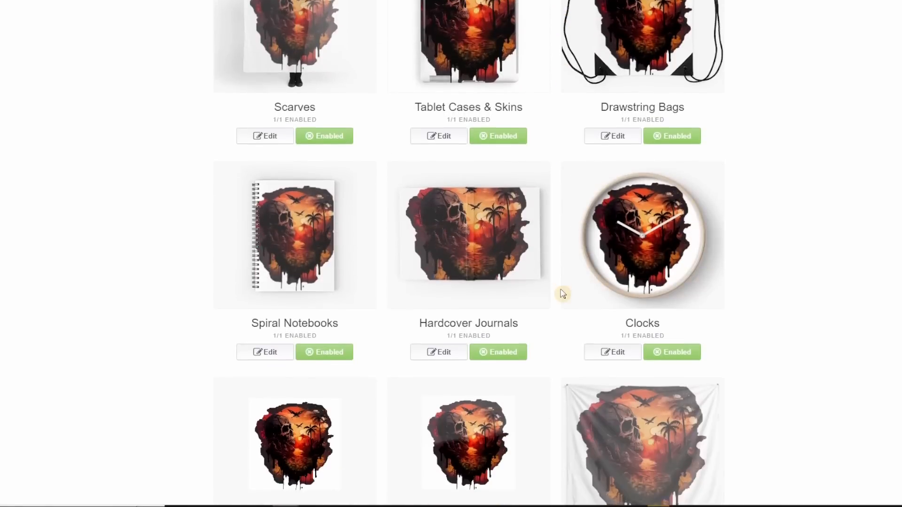
scroll(down, 3)
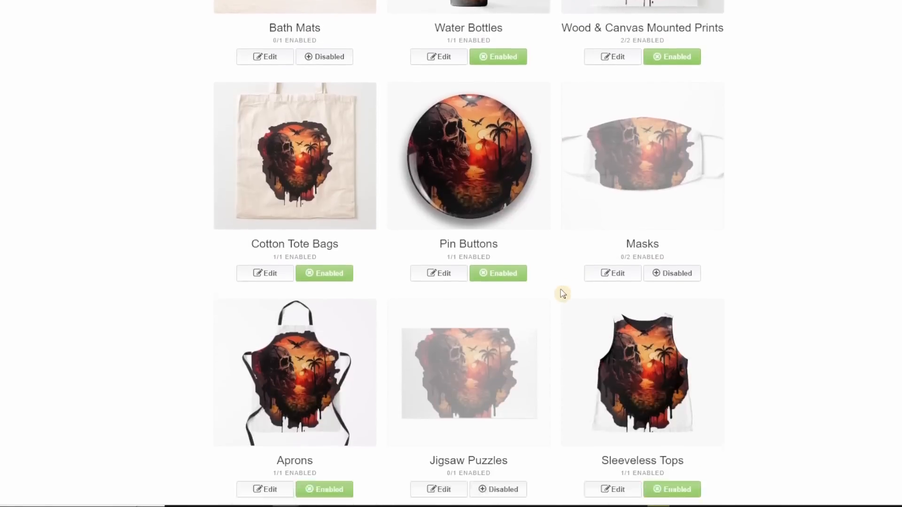
scroll(down, 3)
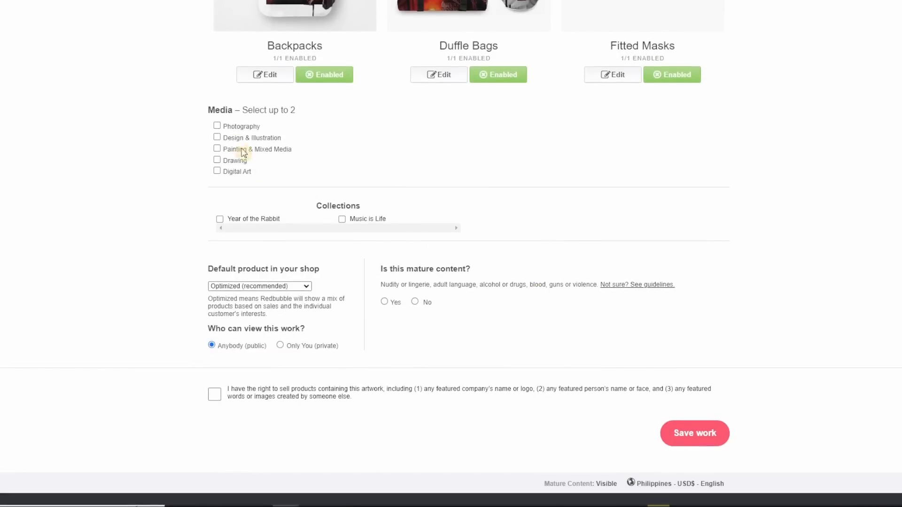
Tick Design & Illustration and Digital Art, choose No for mature content, and confirm selling rights
click(217, 137)
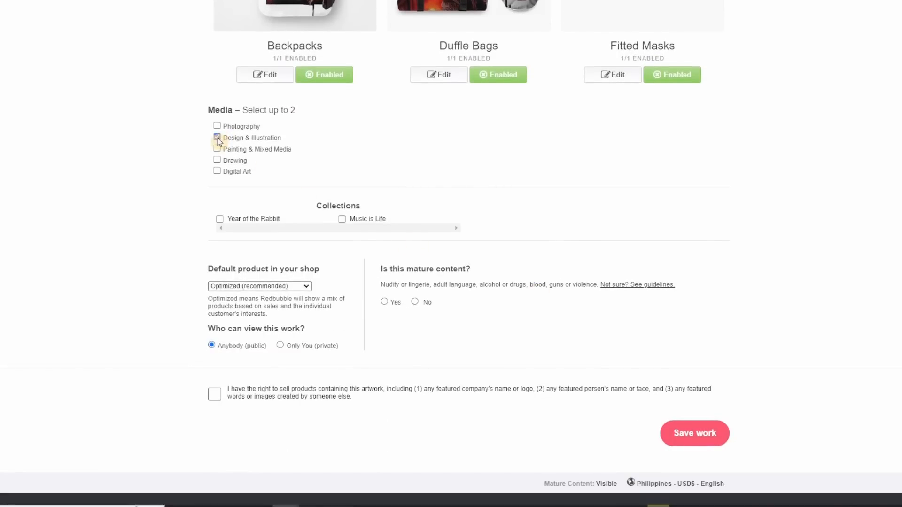
click(217, 138)
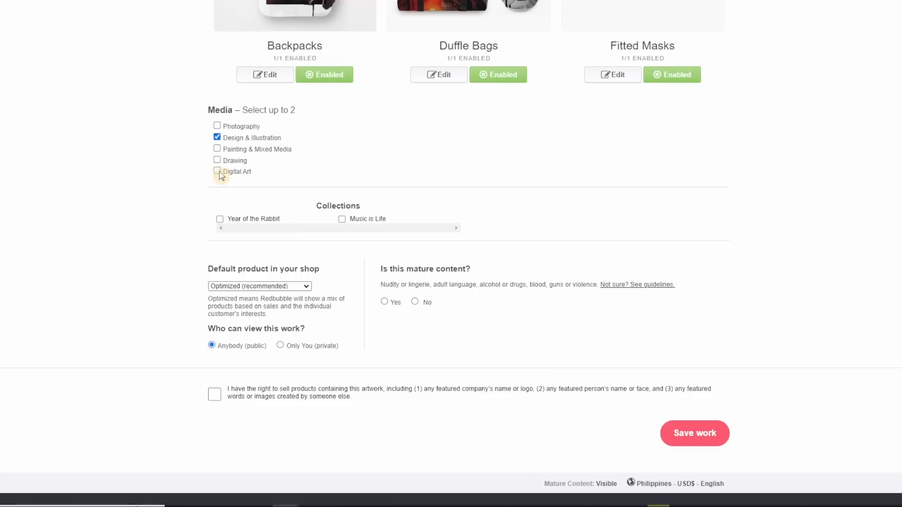
click(217, 171)
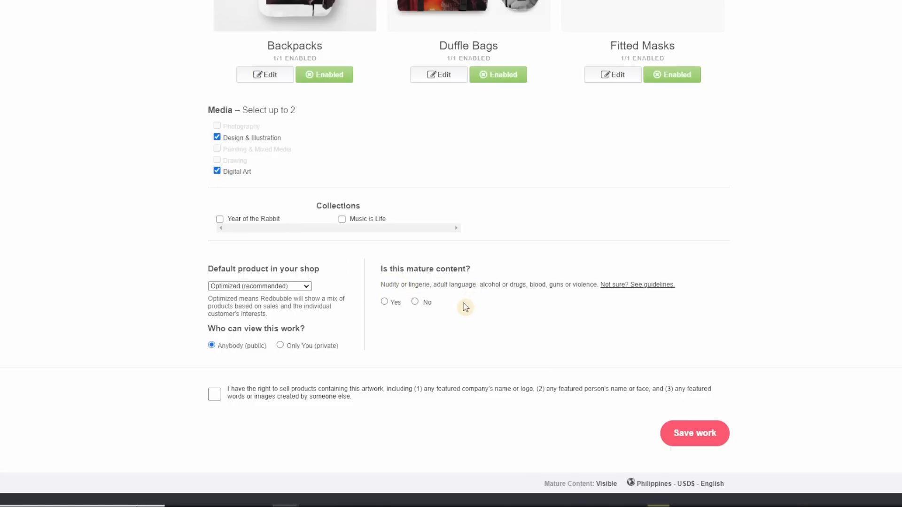
mouse_move(479, 311)
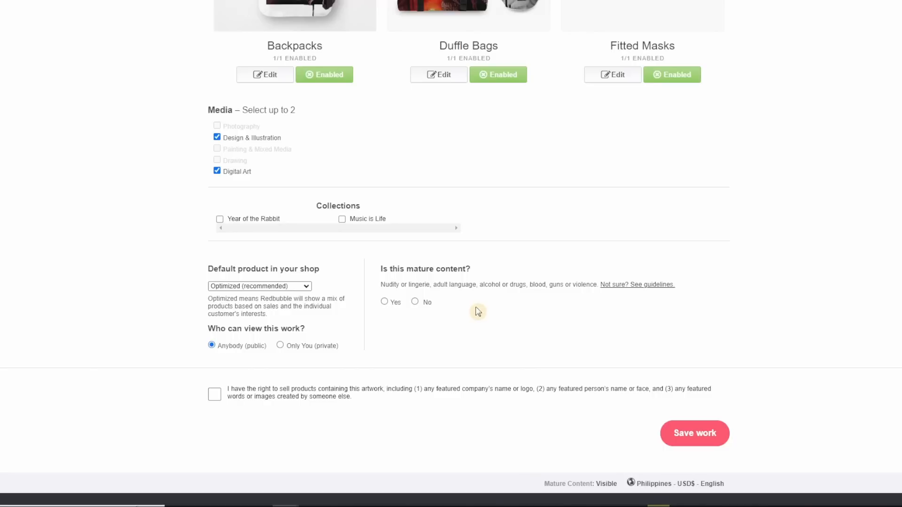
mouse_move(451, 313)
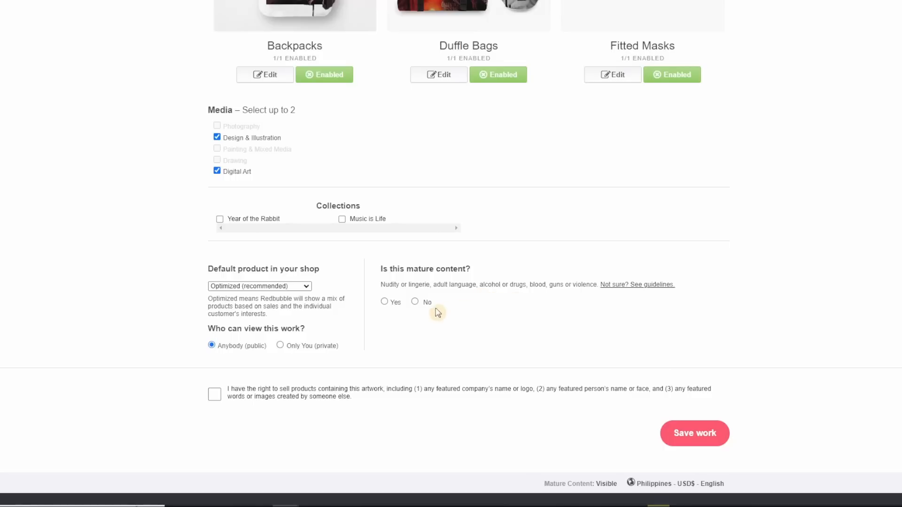
mouse_move(397, 315)
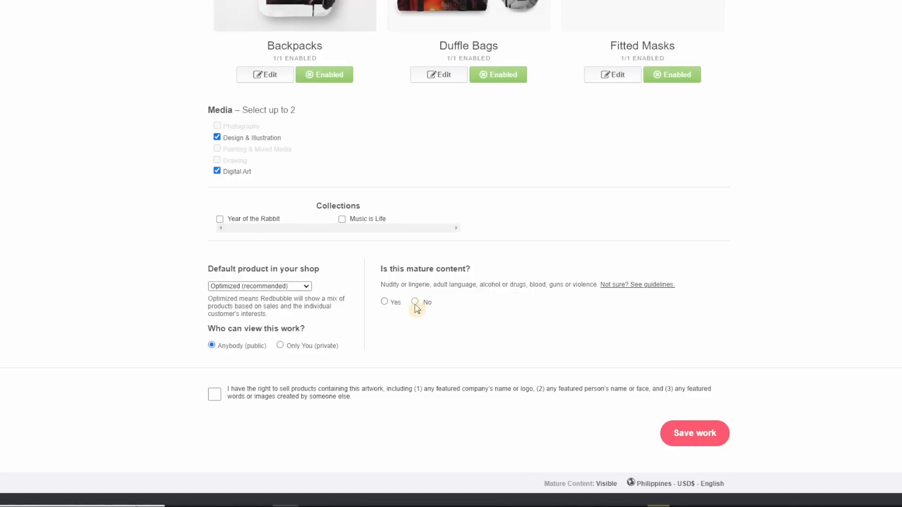
click(415, 302)
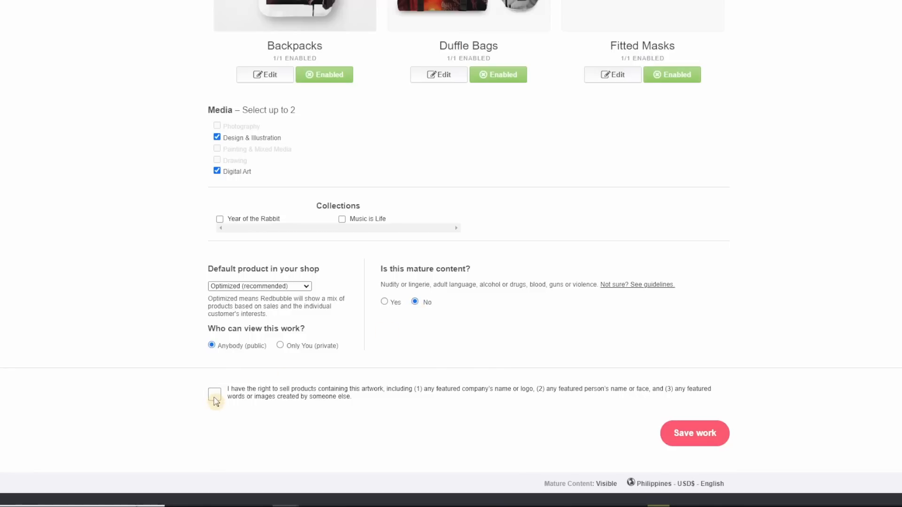
click(215, 395)
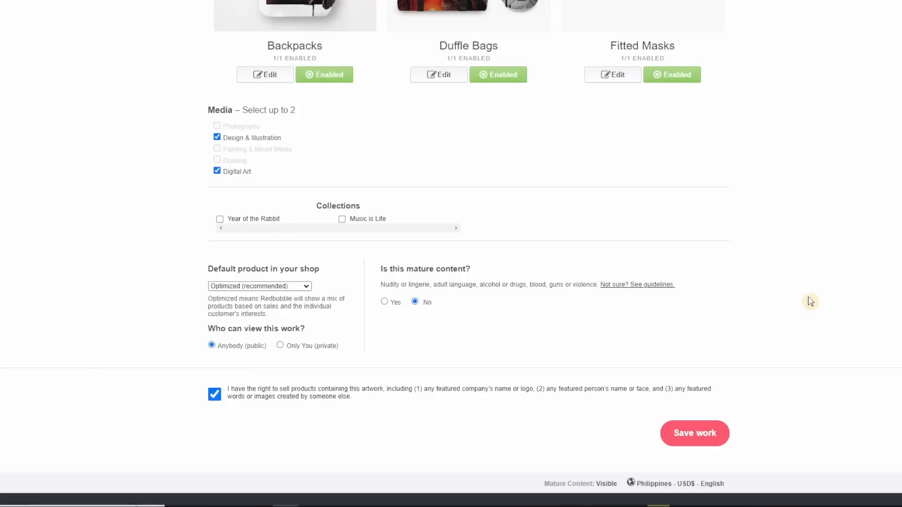
mouse_move(784, 340)
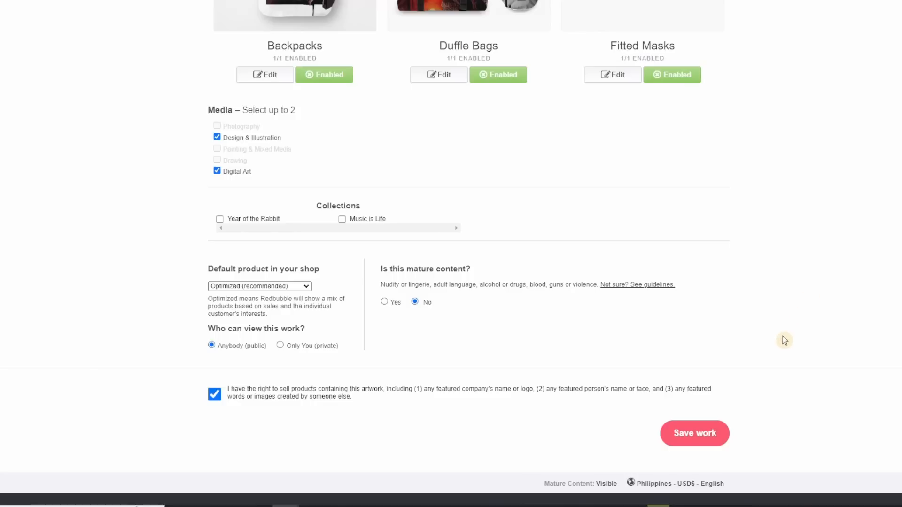